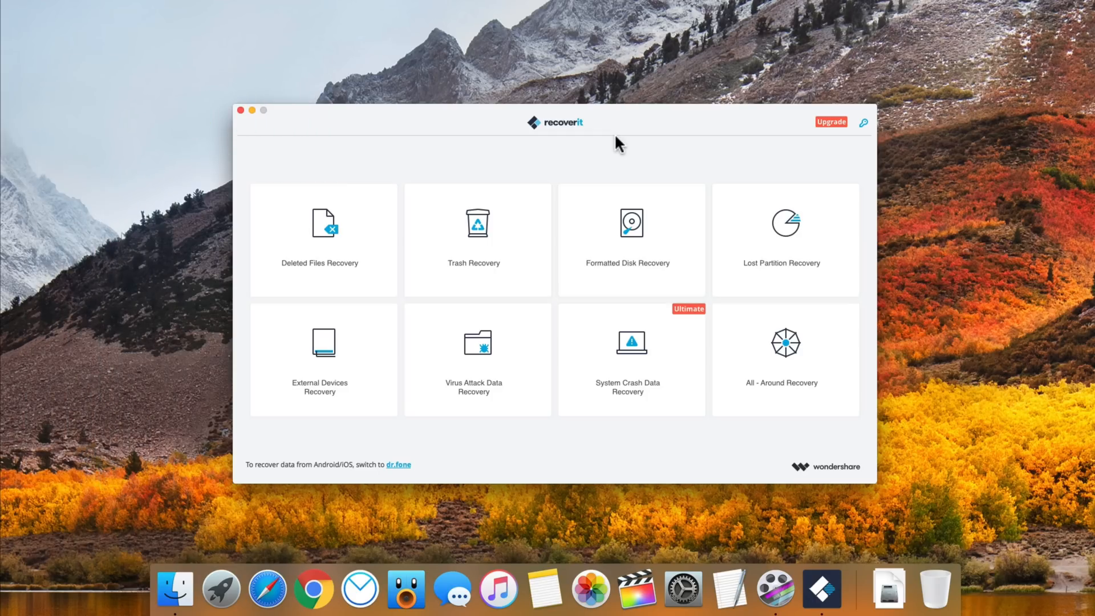
{"action": "mouse_move", "coordinate": [538, 169]}
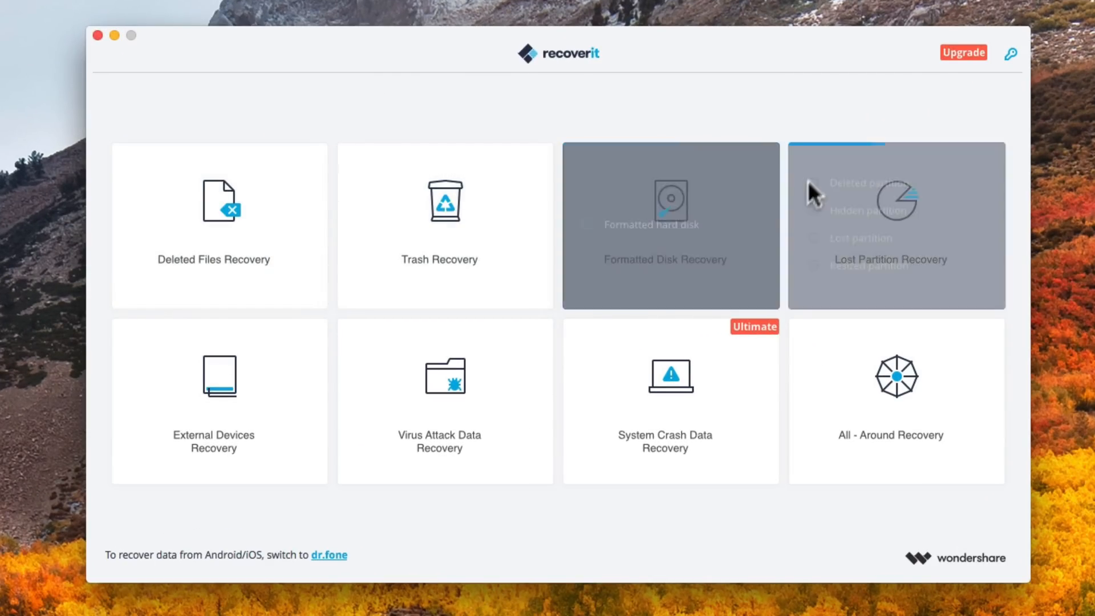
{"action": "mouse_move", "coordinate": [220, 461]}
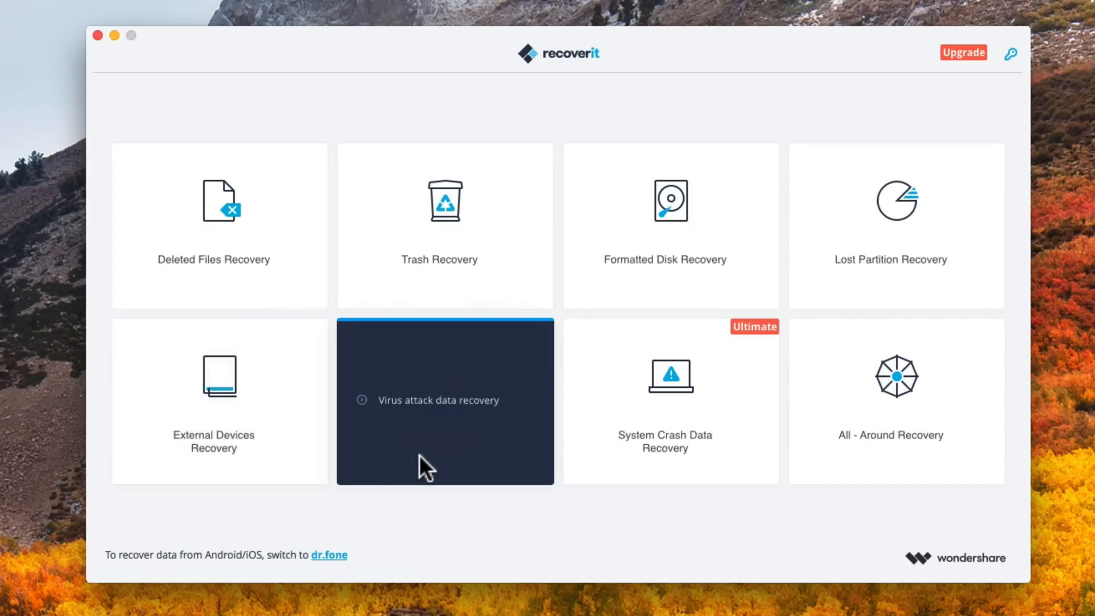
{"action": "mouse_move", "coordinate": [896, 457]}
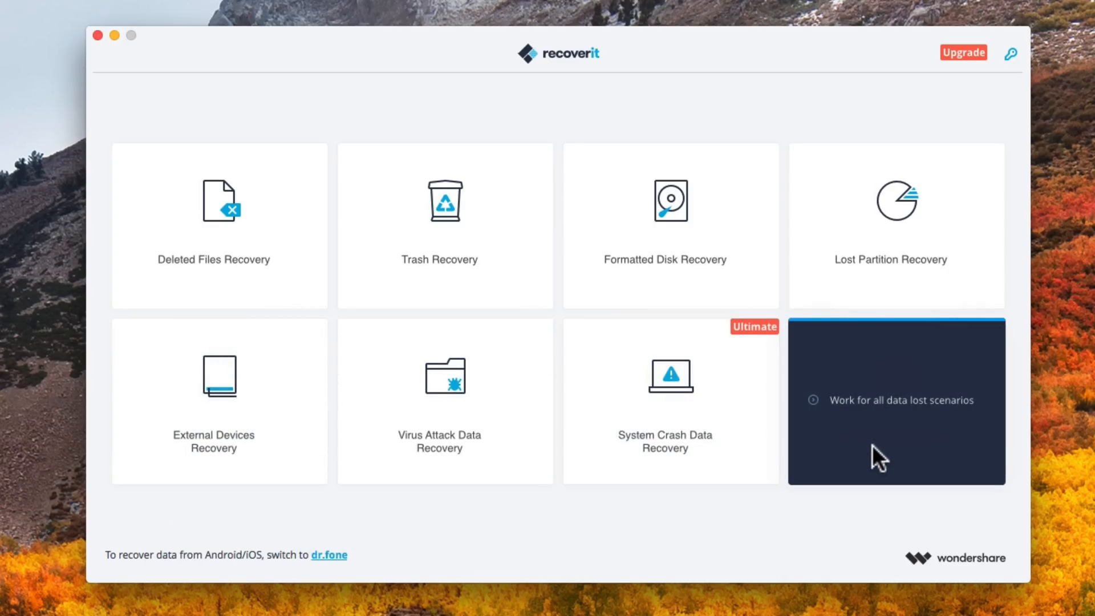
Step: Look at the external-device and system-crash recovery modes, returning to the mode list each time
{"action": "left_click", "coordinate": [219, 401]}
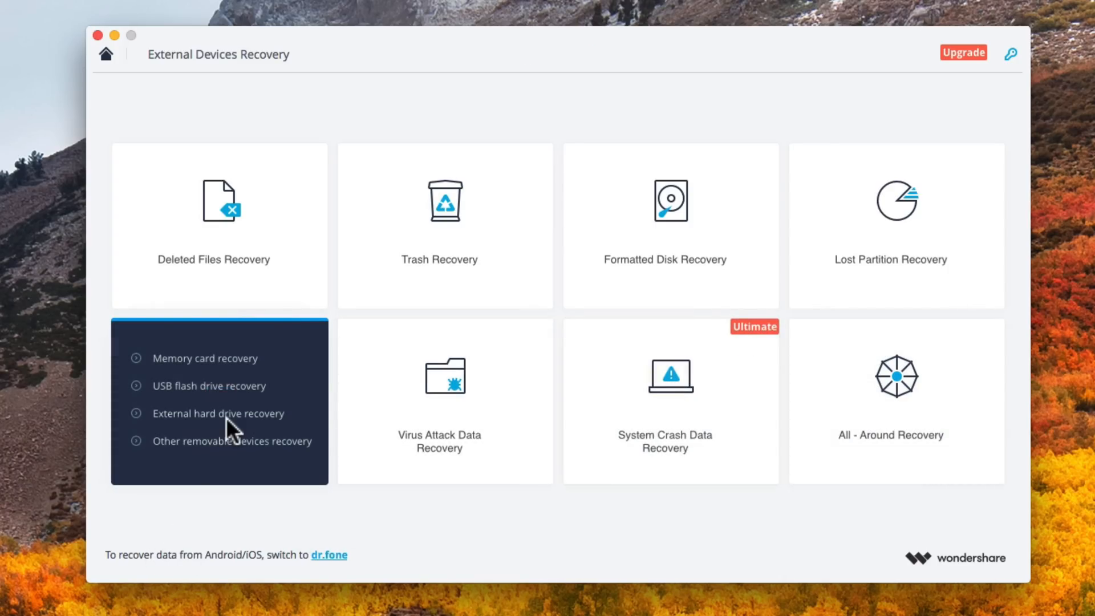
{"action": "left_click", "coordinate": [218, 402]}
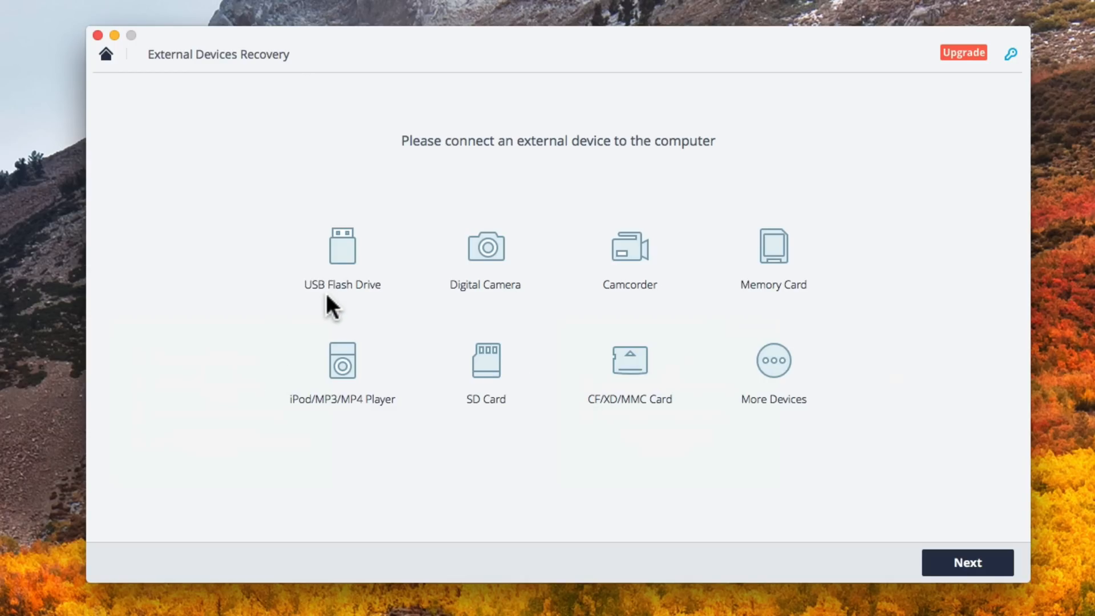
{"action": "mouse_move", "coordinate": [574, 361]}
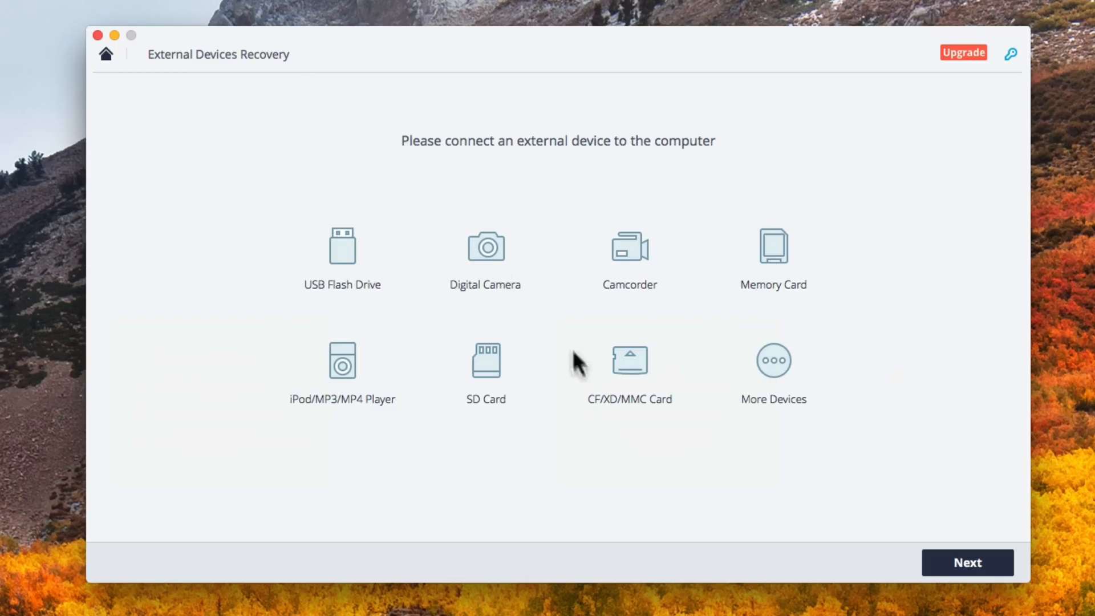
{"action": "left_click", "coordinate": [106, 54]}
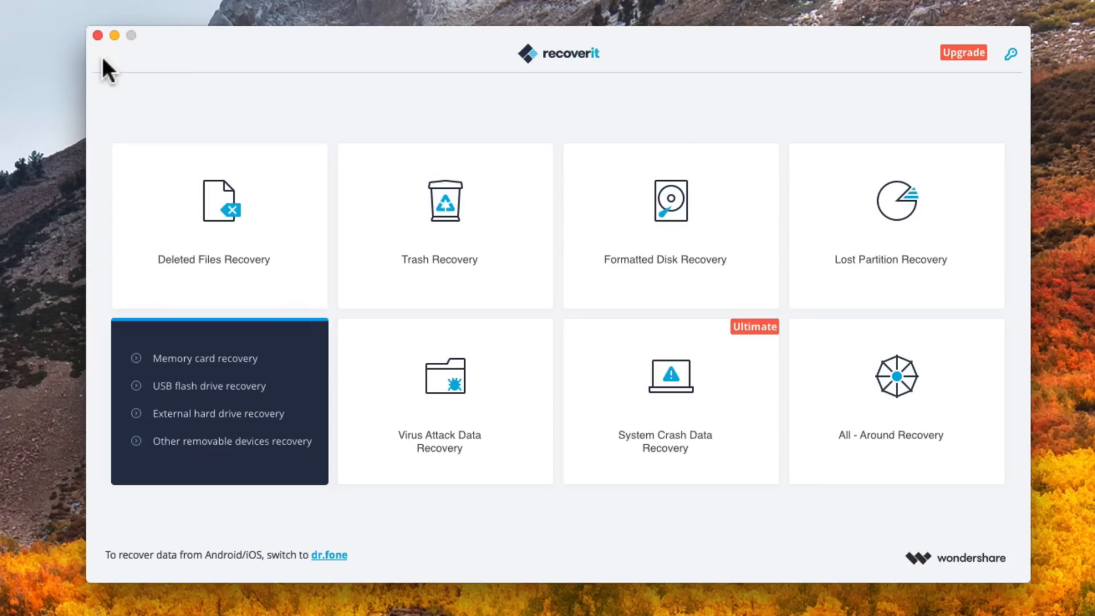
{"action": "left_click", "coordinate": [664, 401]}
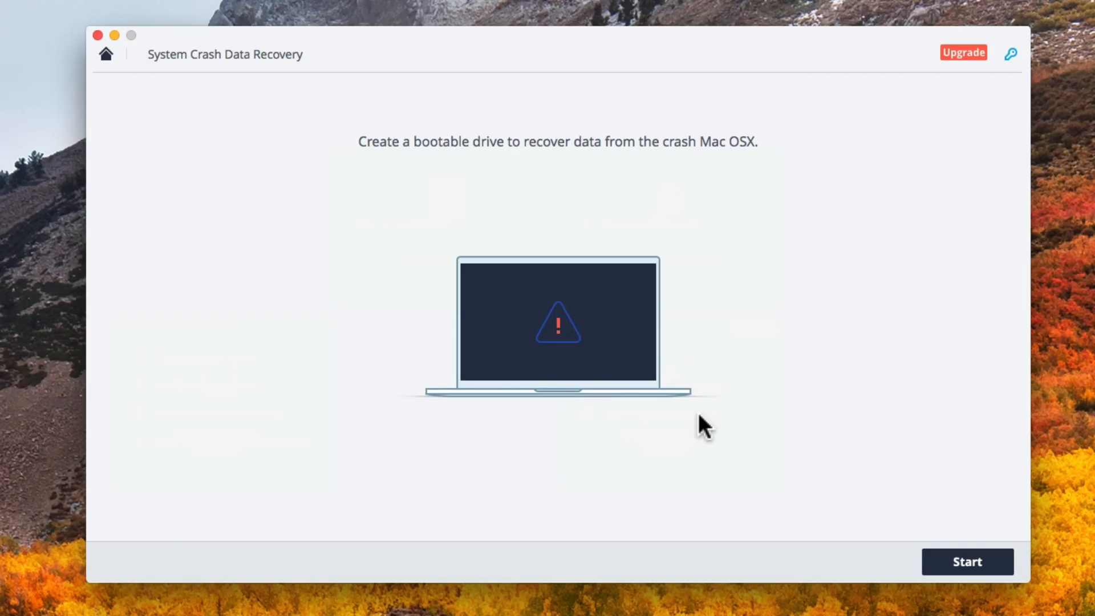
{"action": "mouse_move", "coordinate": [690, 187]}
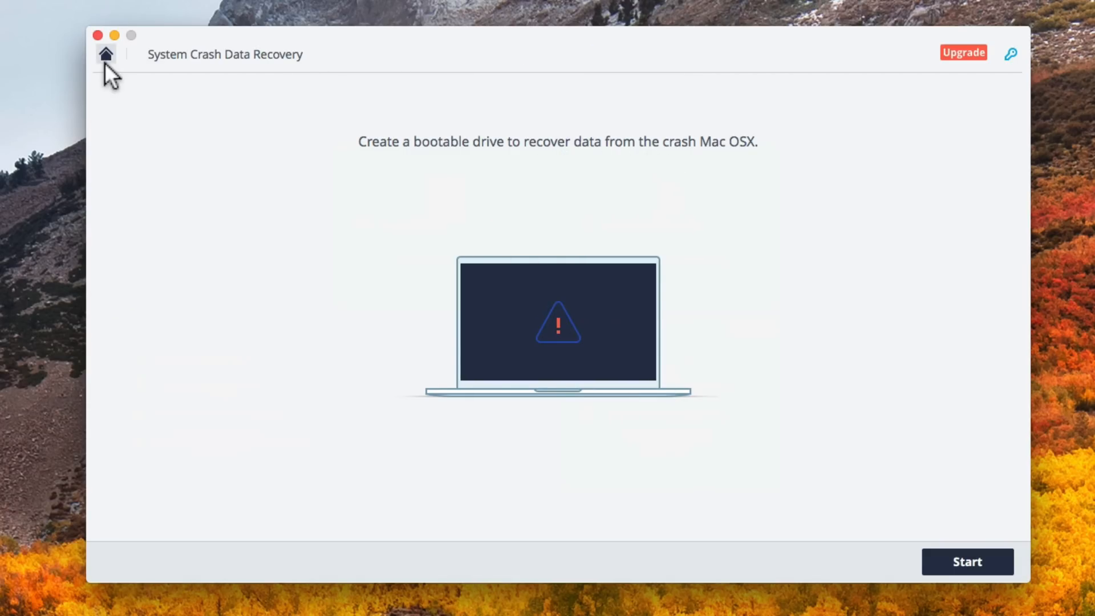
{"action": "left_click", "coordinate": [106, 53]}
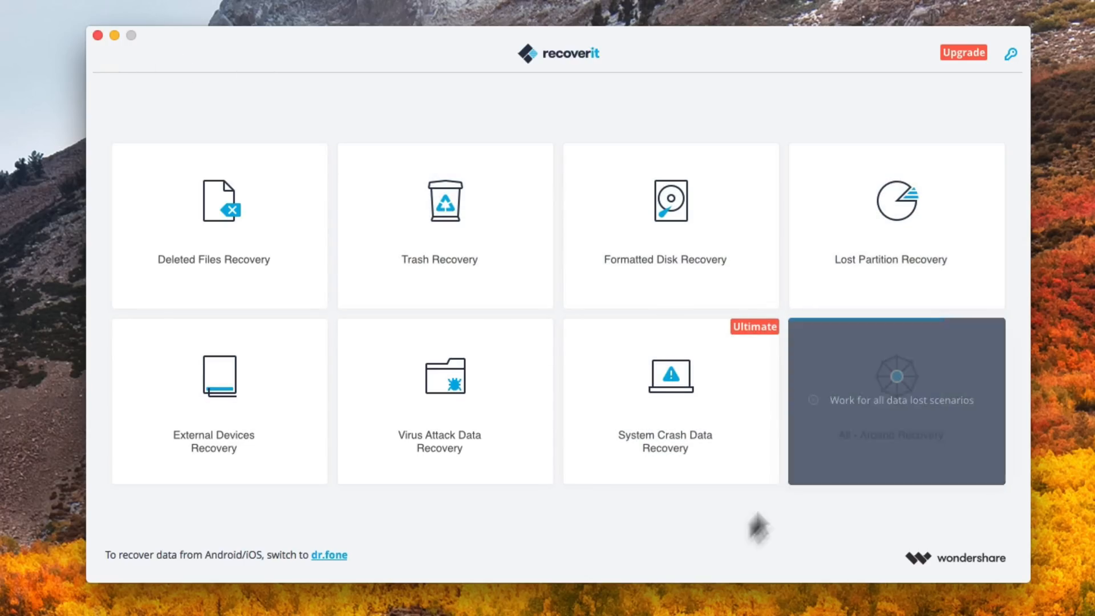
{"action": "mouse_move", "coordinate": [701, 565]}
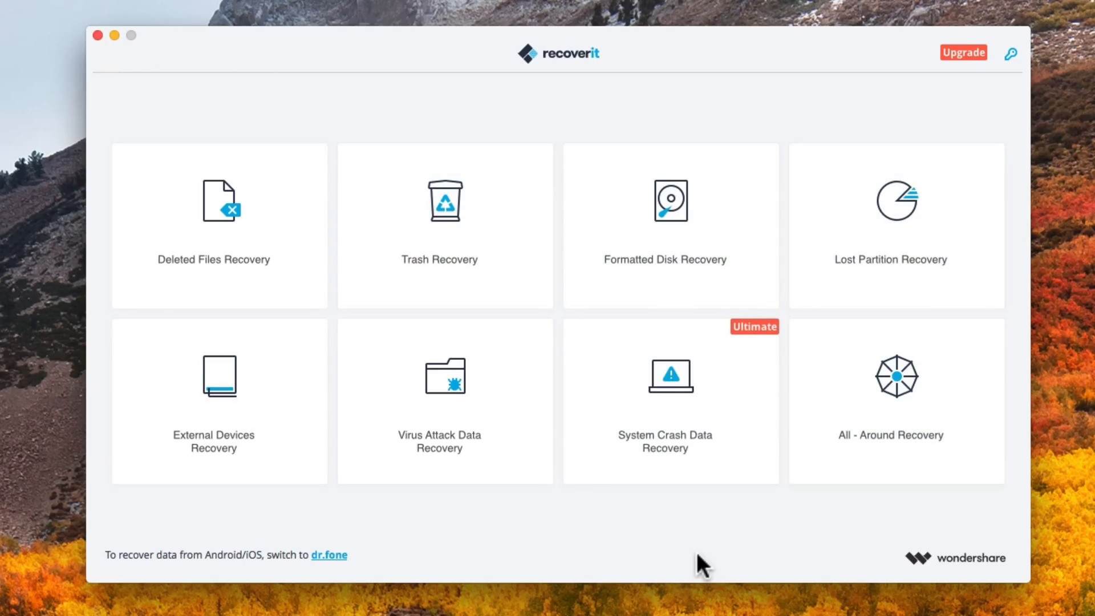
{"action": "mouse_move", "coordinate": [964, 52]}
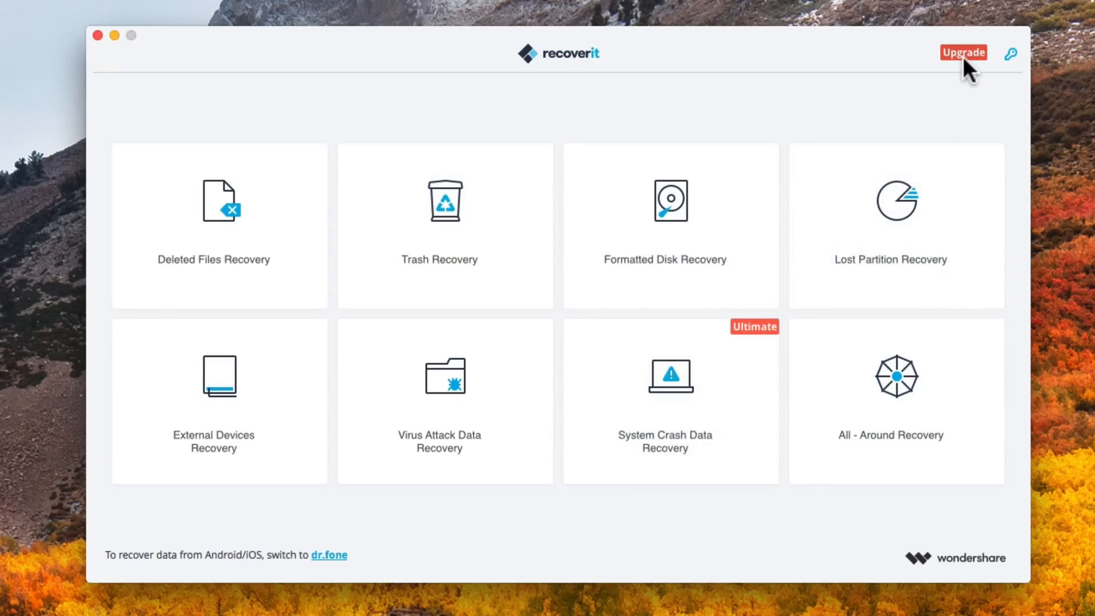
{"action": "mouse_move", "coordinate": [692, 94]}
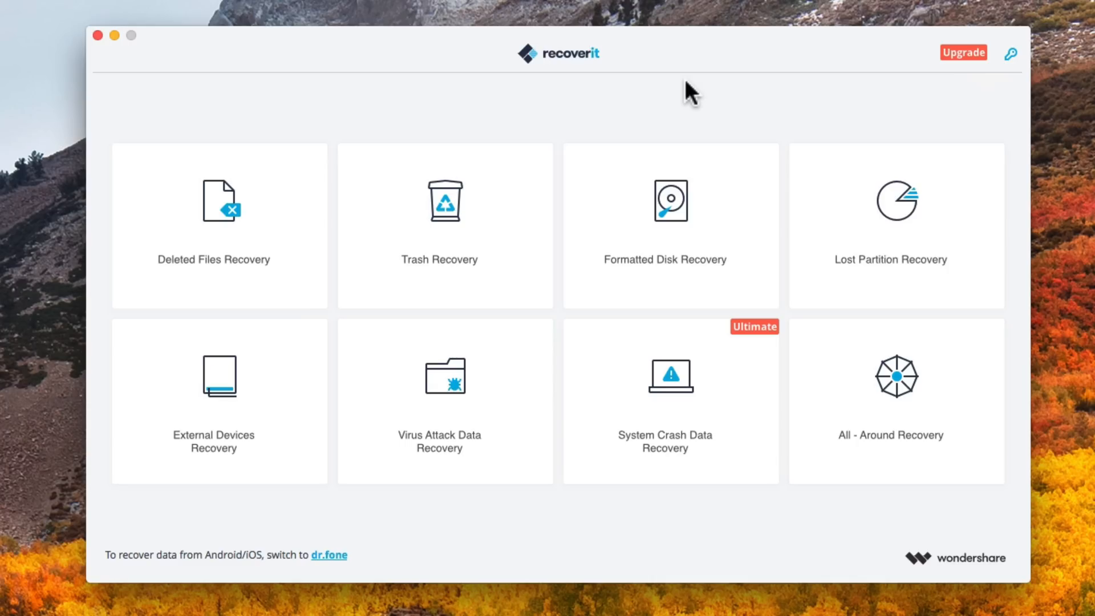
{"action": "mouse_move", "coordinate": [418, 122]}
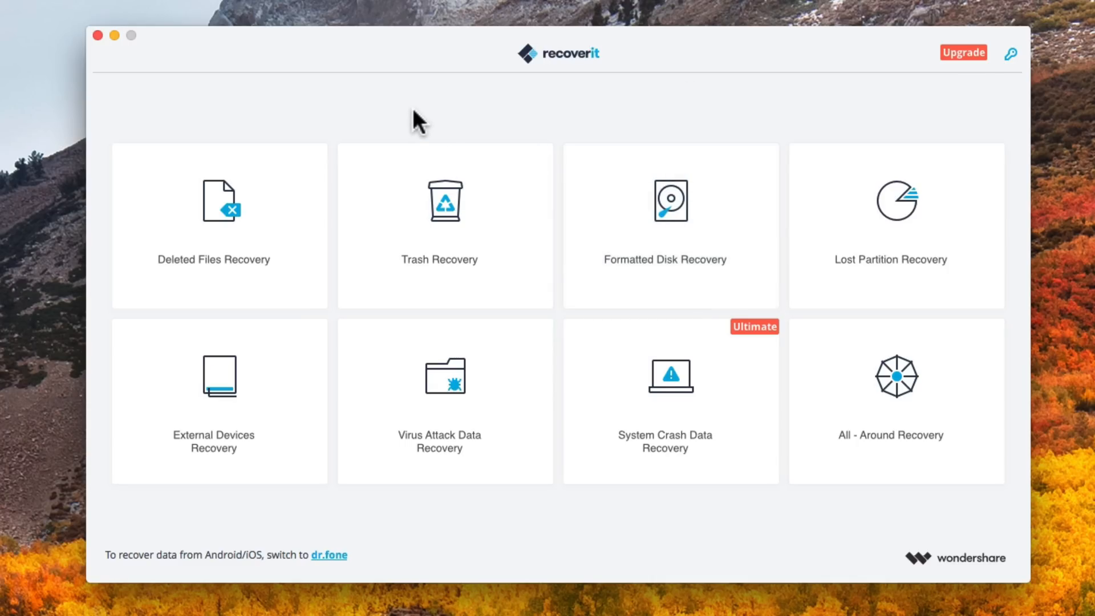
{"action": "mouse_move", "coordinate": [414, 118]}
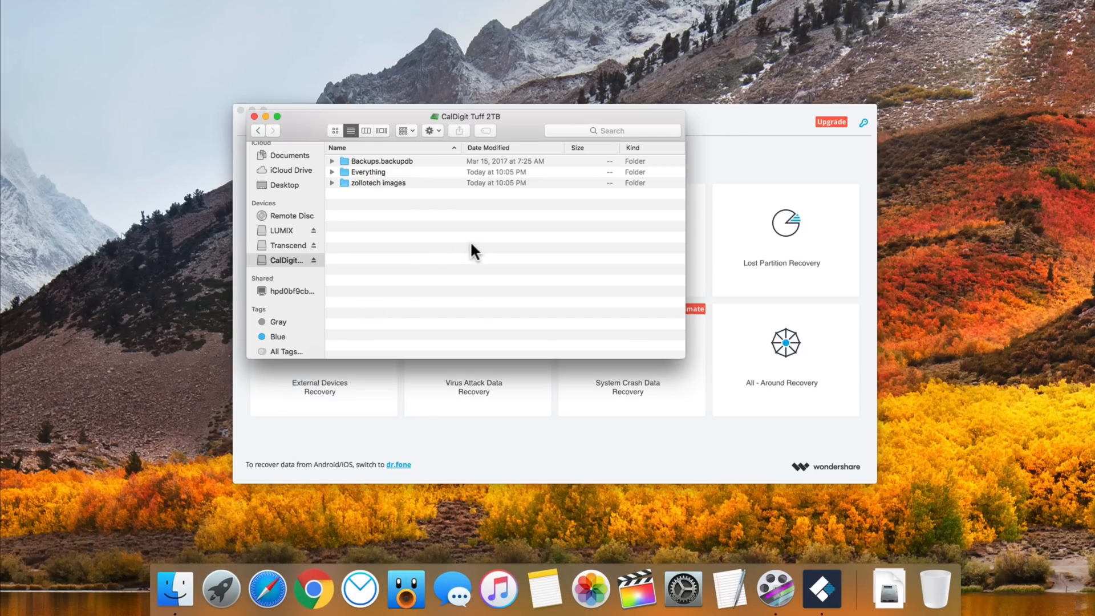
{"action": "mouse_move", "coordinate": [287, 345]}
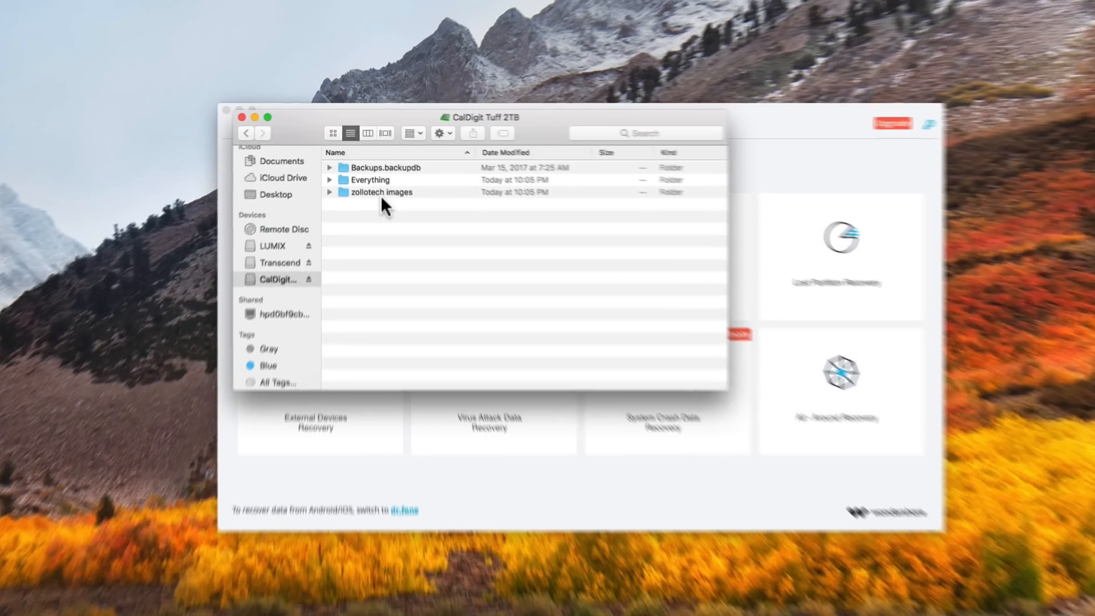
Step: Delete both PNGs from the zollotech images folder and permanently empty the Trash
{"action": "double_click", "coordinate": [382, 192]}
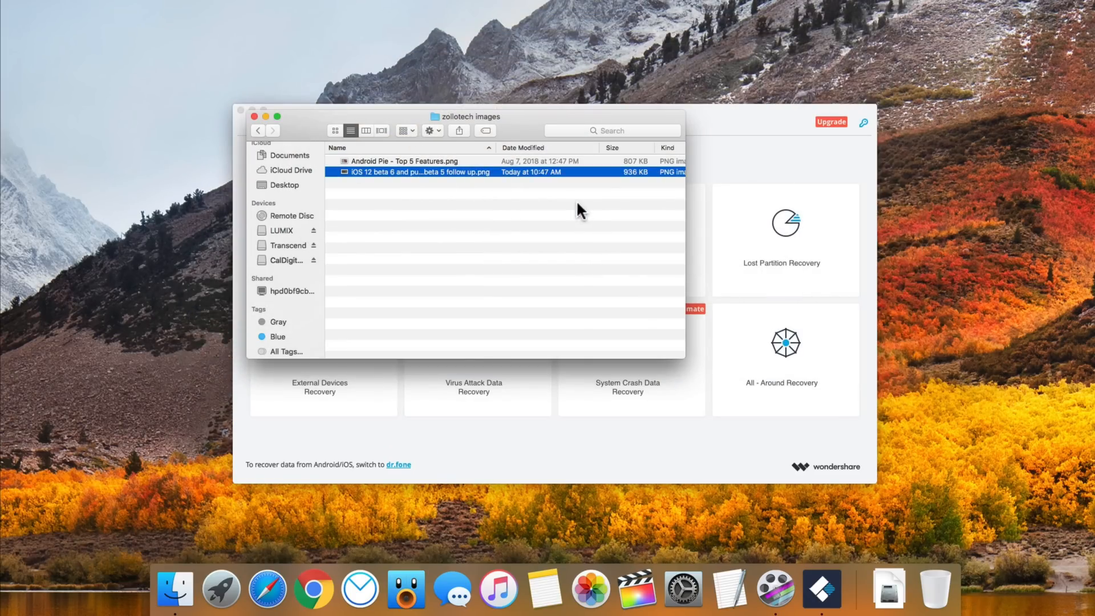
{"action": "mouse_move", "coordinate": [416, 174]}
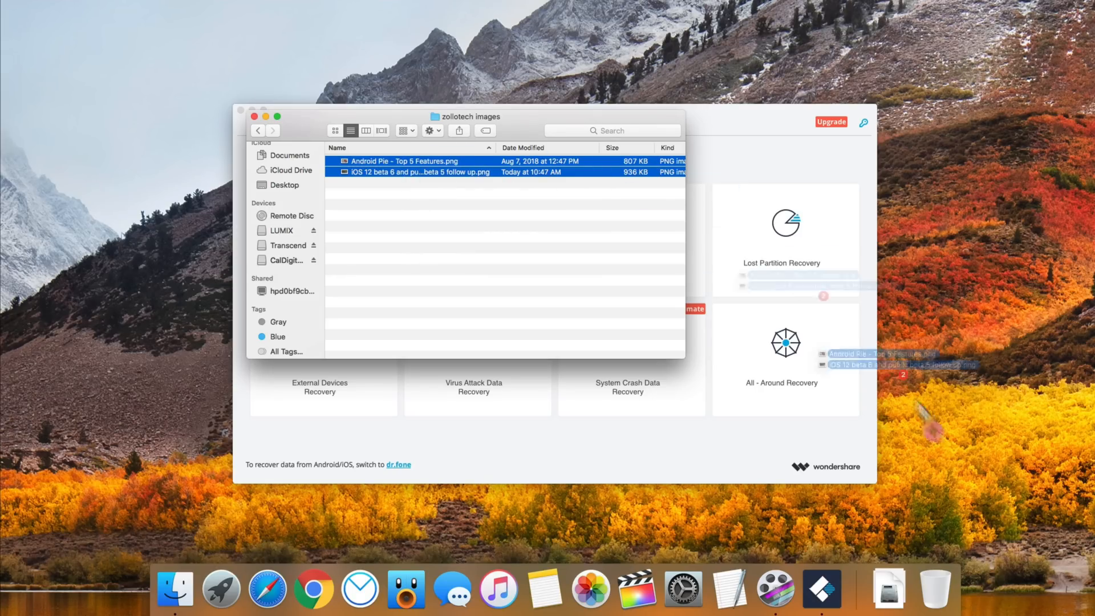
{"action": "right_click", "coordinate": [933, 587]}
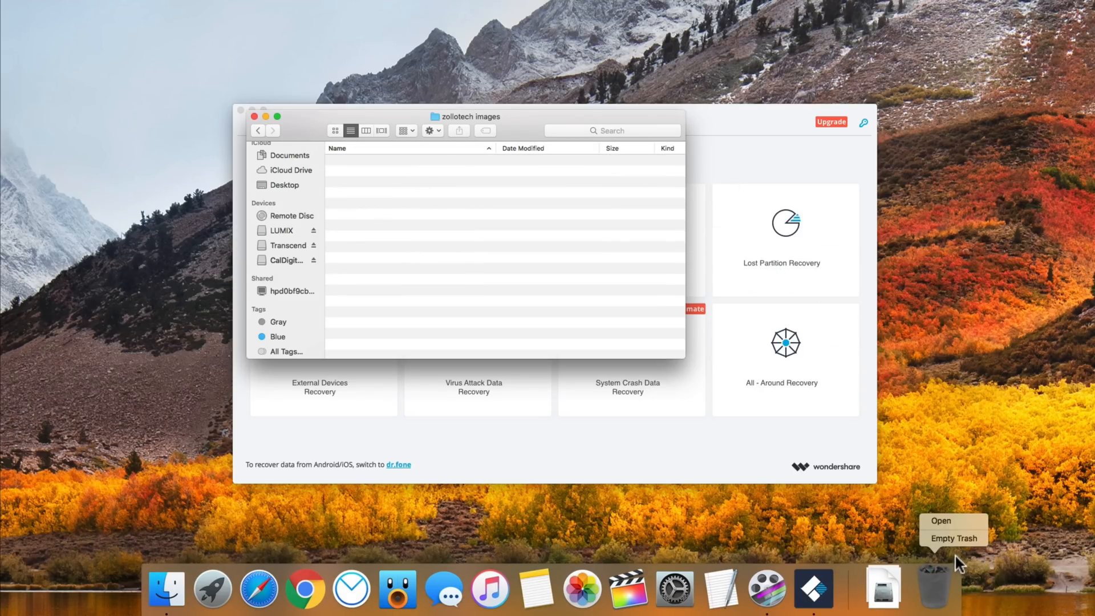
{"action": "left_click", "coordinate": [955, 538]}
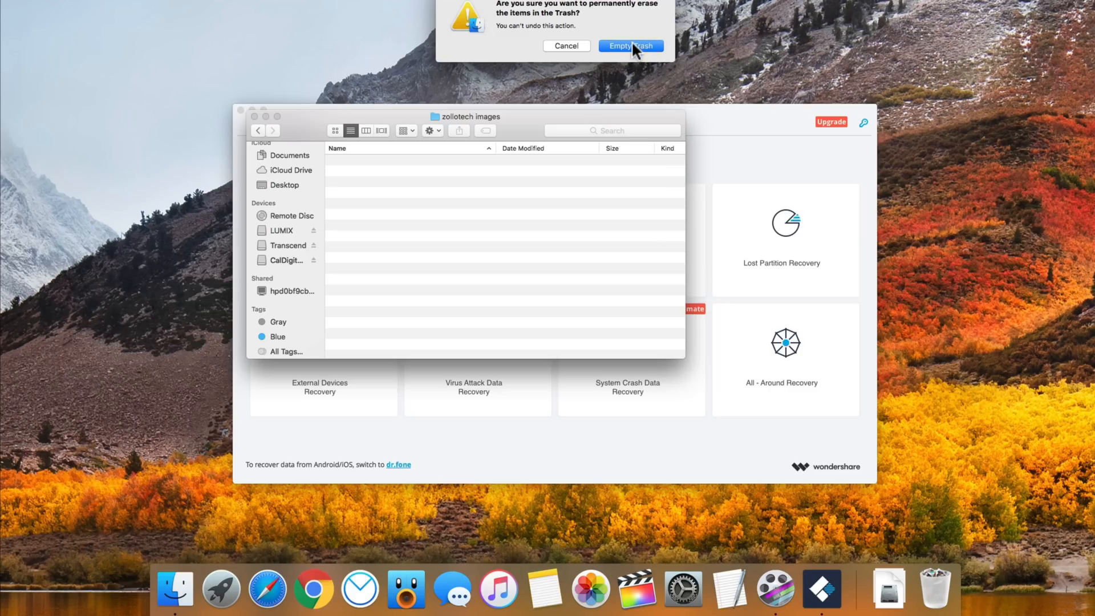
{"action": "left_click", "coordinate": [629, 45]}
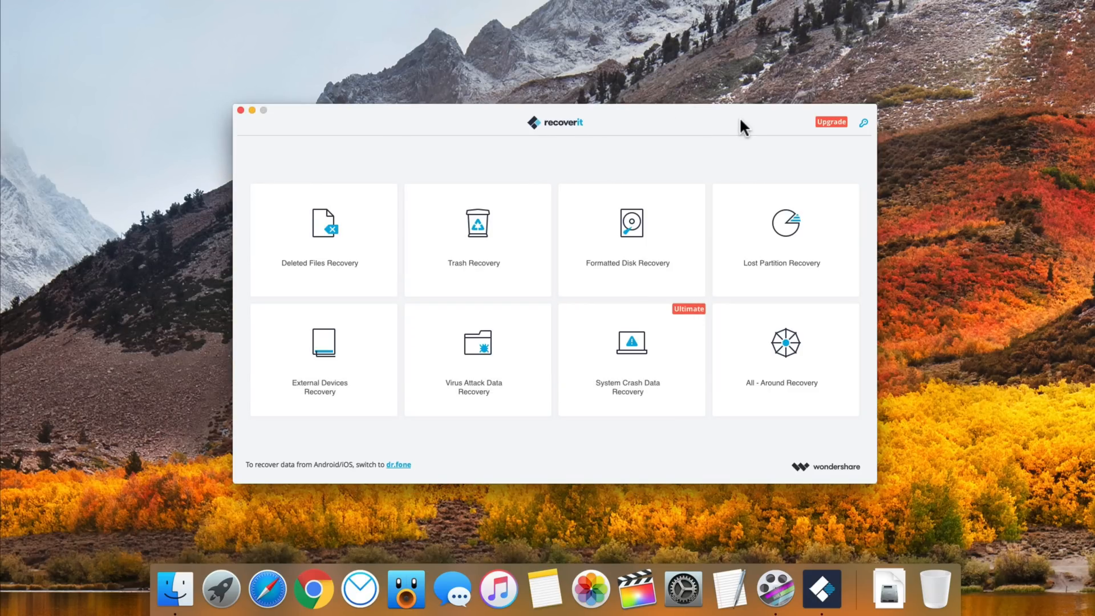
Step: Preview the Trash and Deleted Files recovery device lists, going back to the overview after each
{"action": "left_click", "coordinate": [478, 231]}
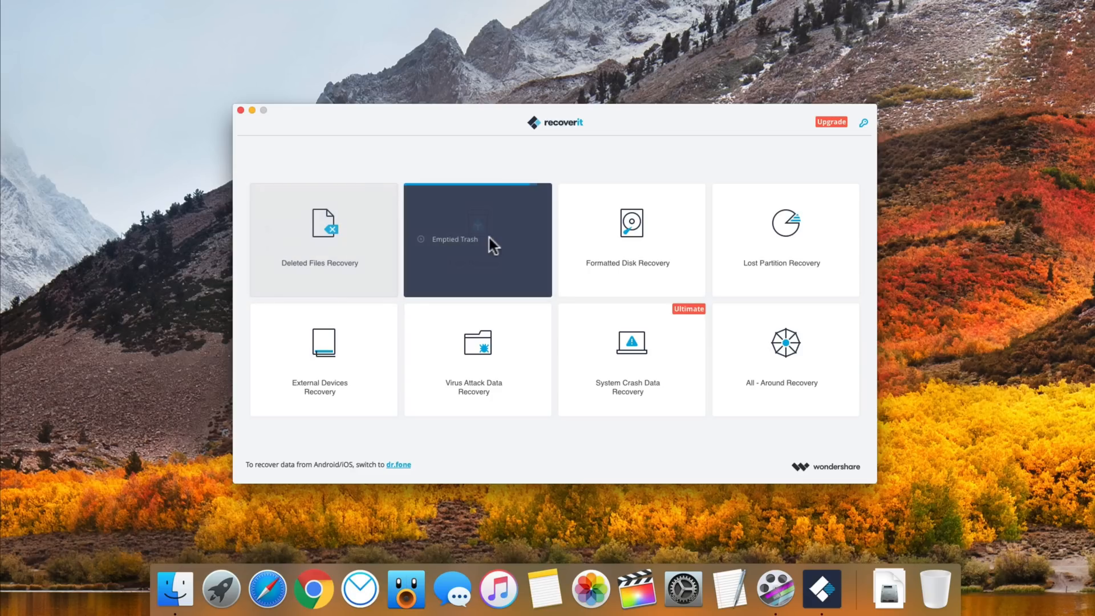
{"action": "left_click", "coordinate": [478, 239]}
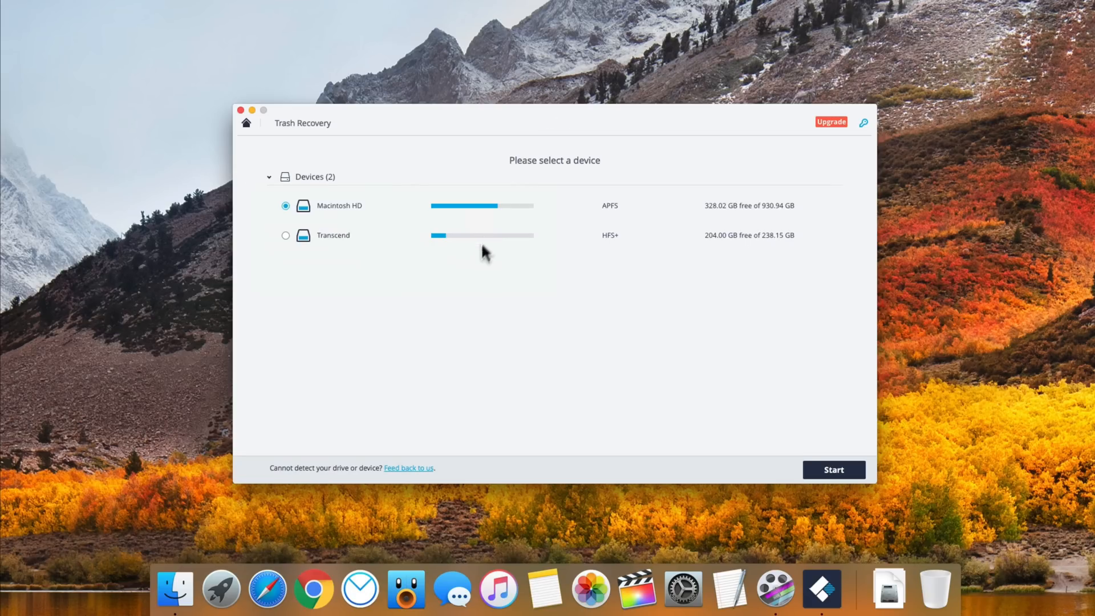
{"action": "mouse_move", "coordinate": [342, 235]}
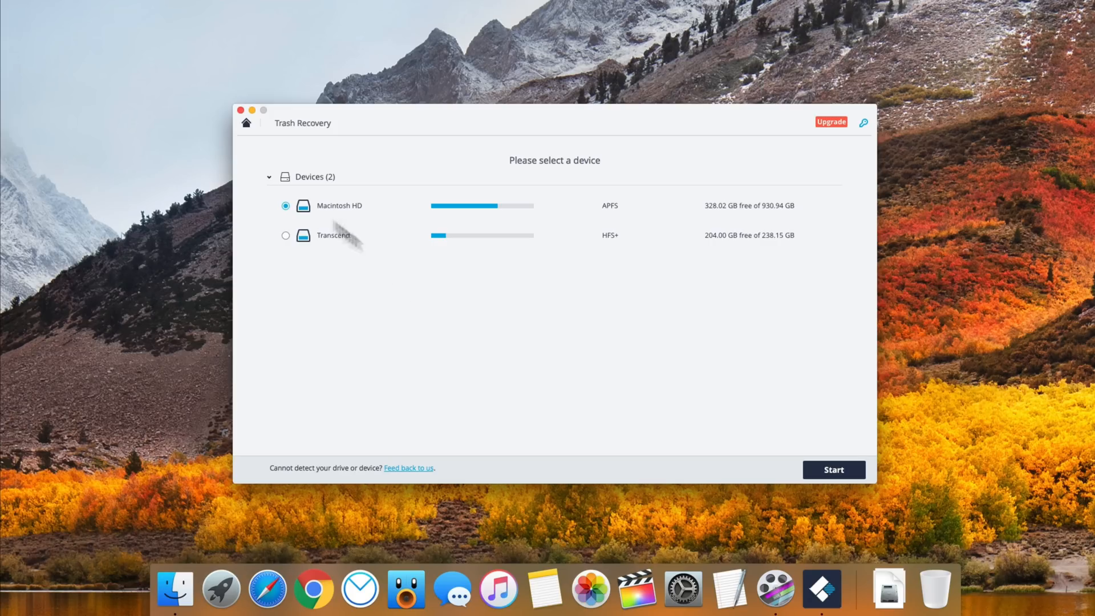
{"action": "left_click", "coordinate": [246, 123]}
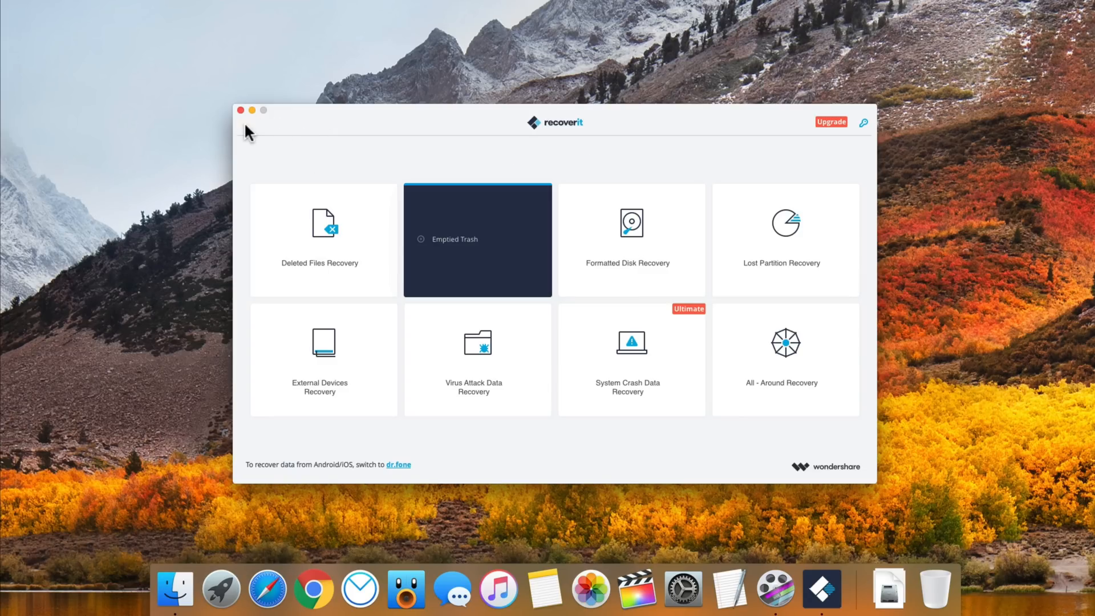
{"action": "left_click", "coordinate": [323, 240]}
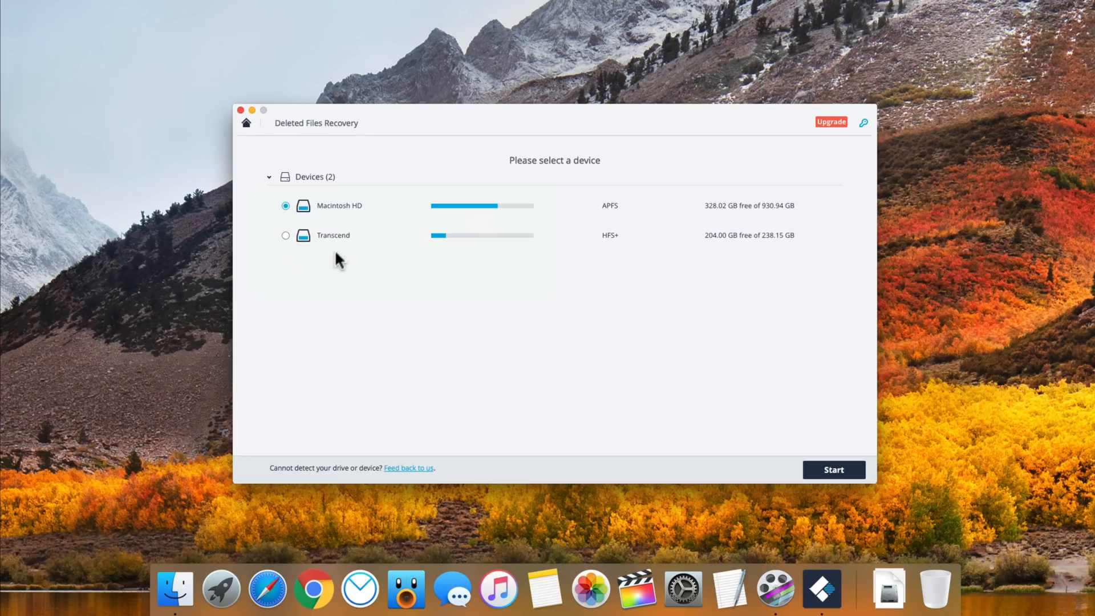
{"action": "mouse_move", "coordinate": [251, 135]}
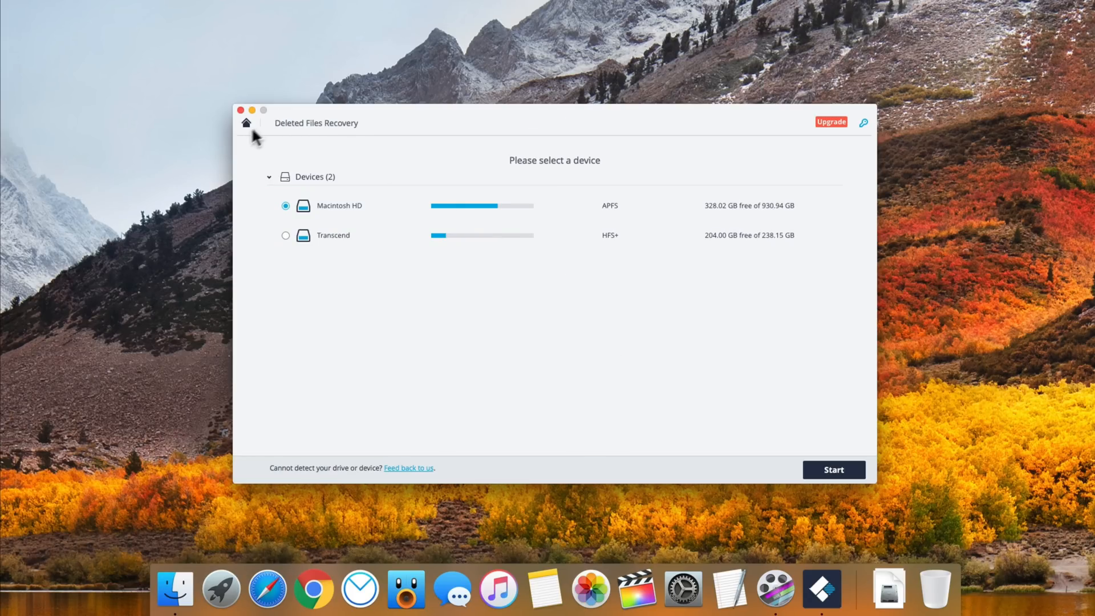
{"action": "left_click", "coordinate": [246, 123]}
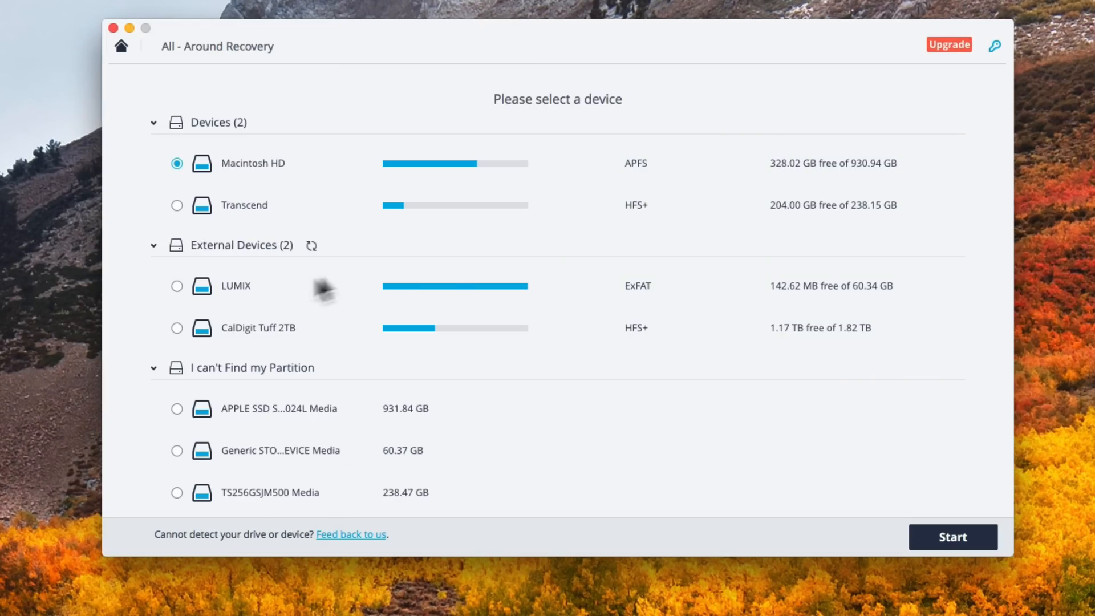
Step: Select the CalDigit Tuff 2TB drive and start the All-Around Recovery scan
{"action": "left_click", "coordinate": [177, 327]}
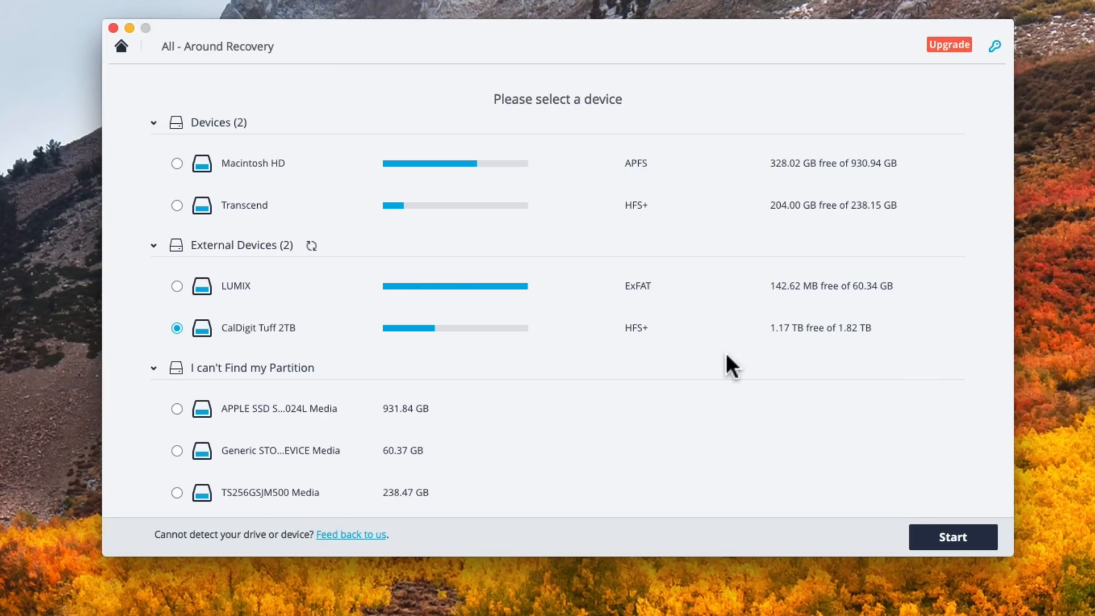
{"action": "mouse_move", "coordinate": [831, 342]}
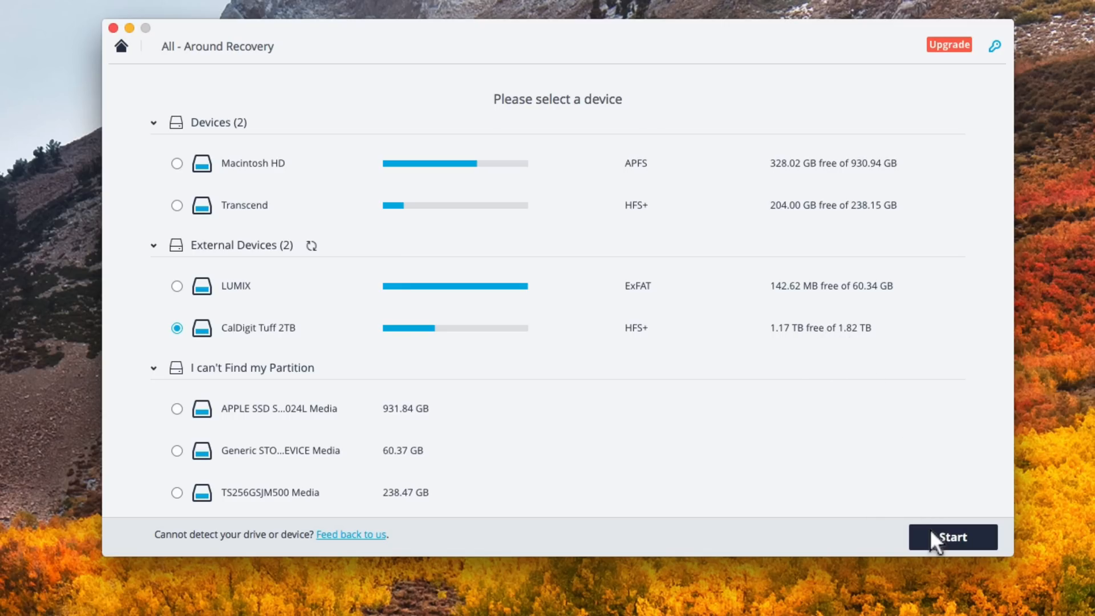
{"action": "left_click", "coordinate": [951, 536]}
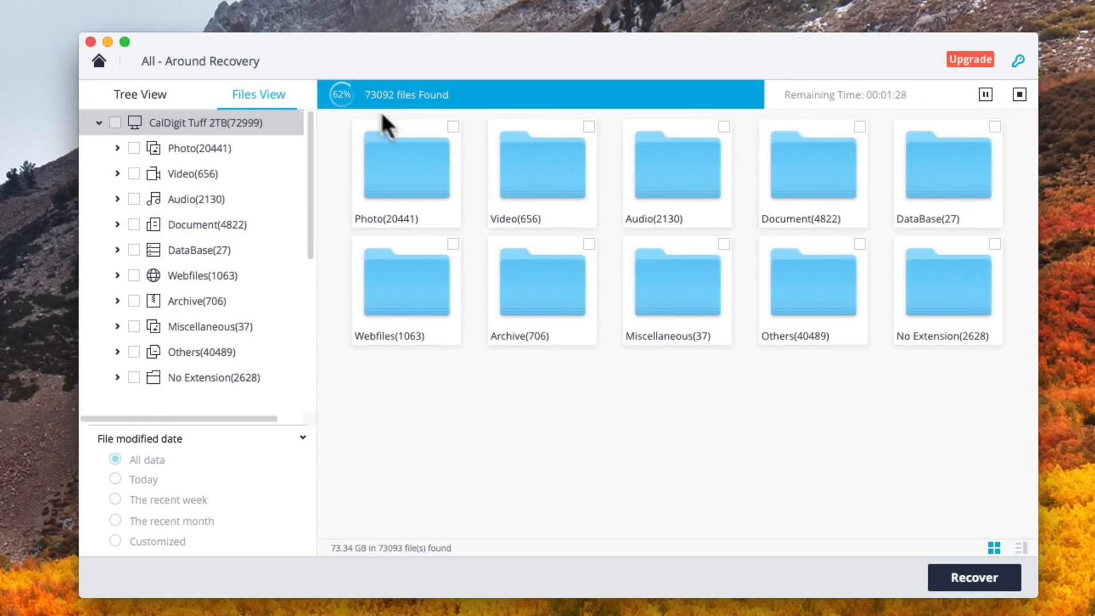
Step: Open the Photo category and preview the iPhones and Android Pie PNG pictures
{"action": "left_click", "coordinate": [406, 168]}
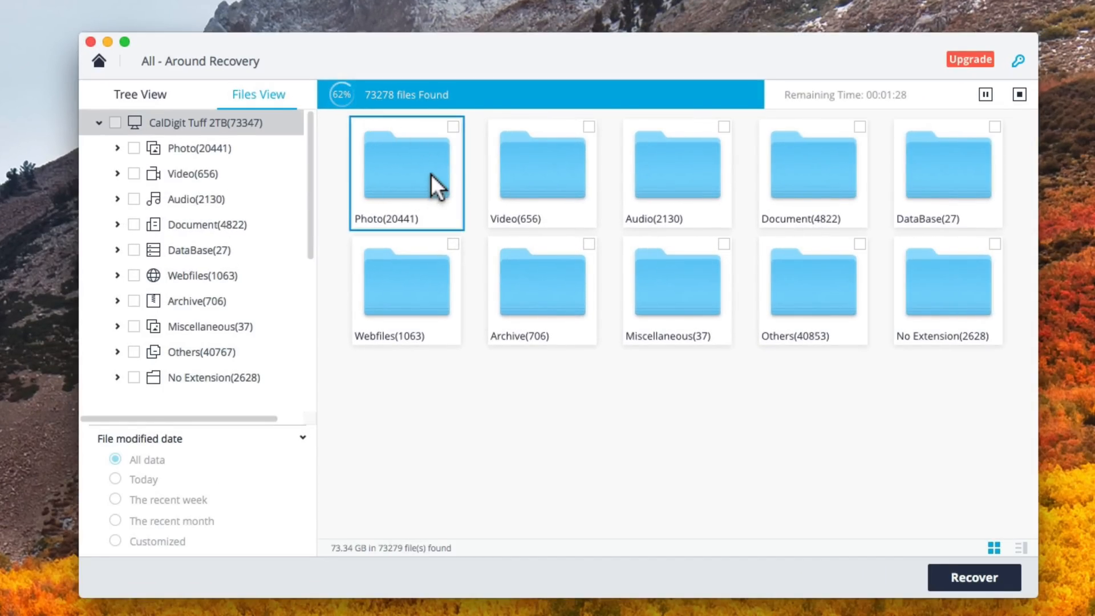
{"action": "double_click", "coordinate": [405, 172]}
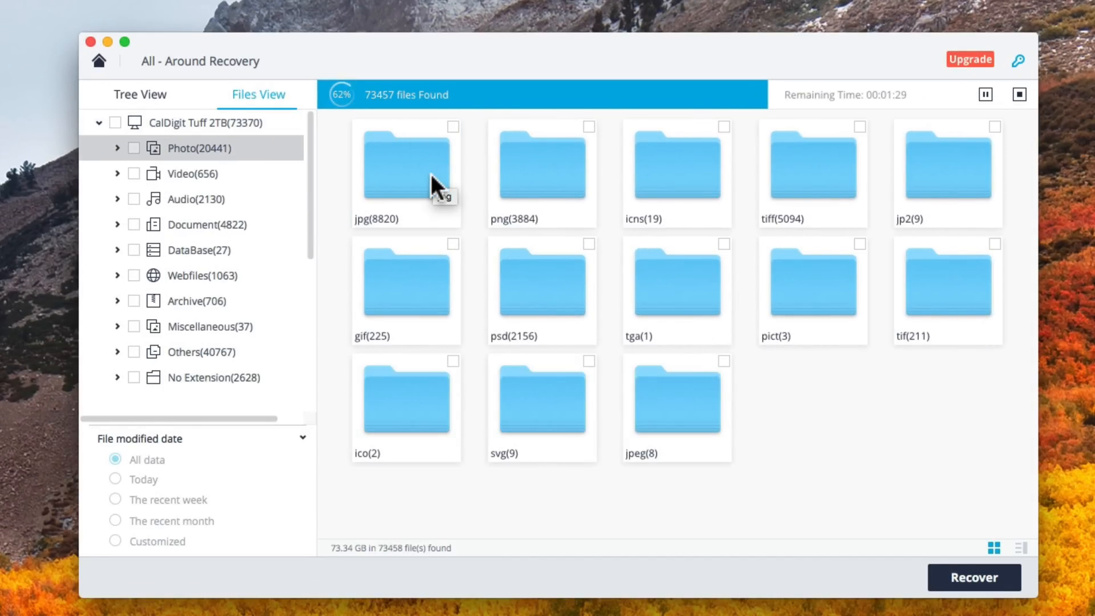
{"action": "mouse_move", "coordinate": [462, 220]}
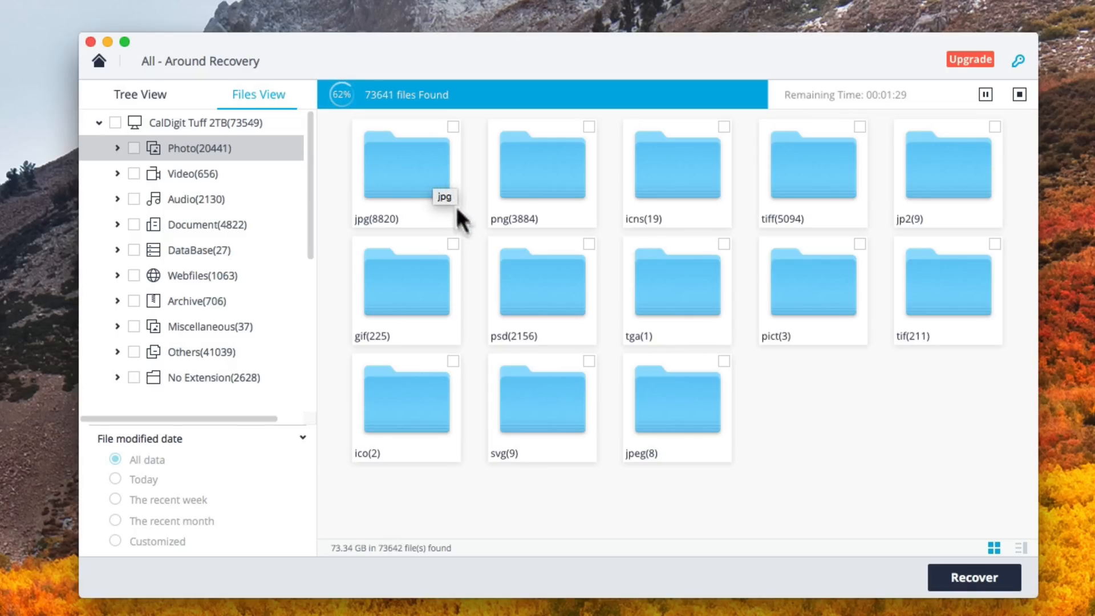
{"action": "mouse_move", "coordinate": [517, 237]}
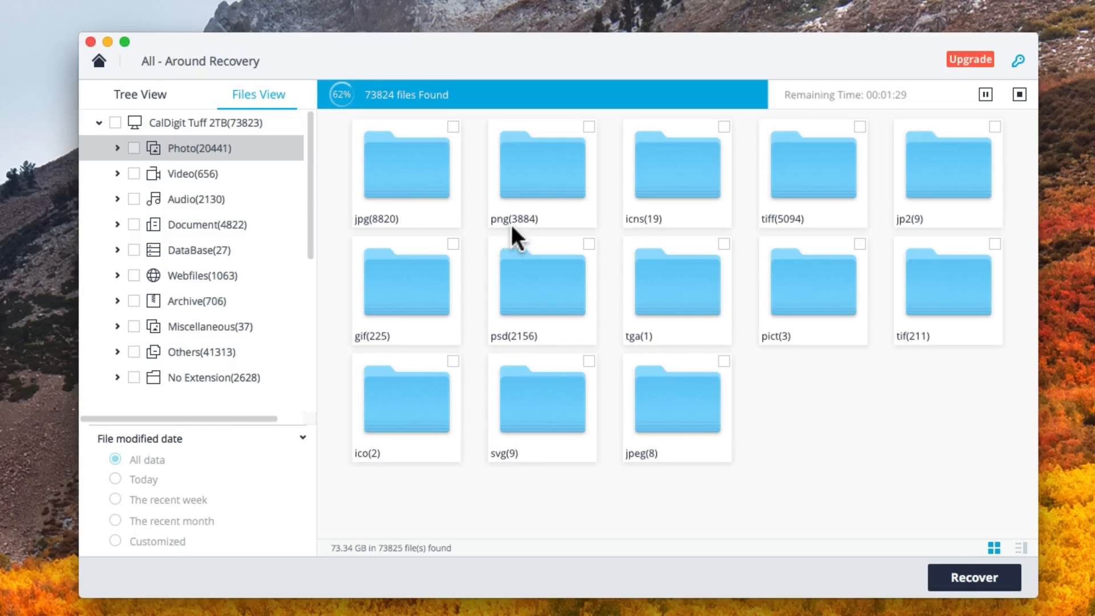
{"action": "mouse_move", "coordinate": [573, 178]}
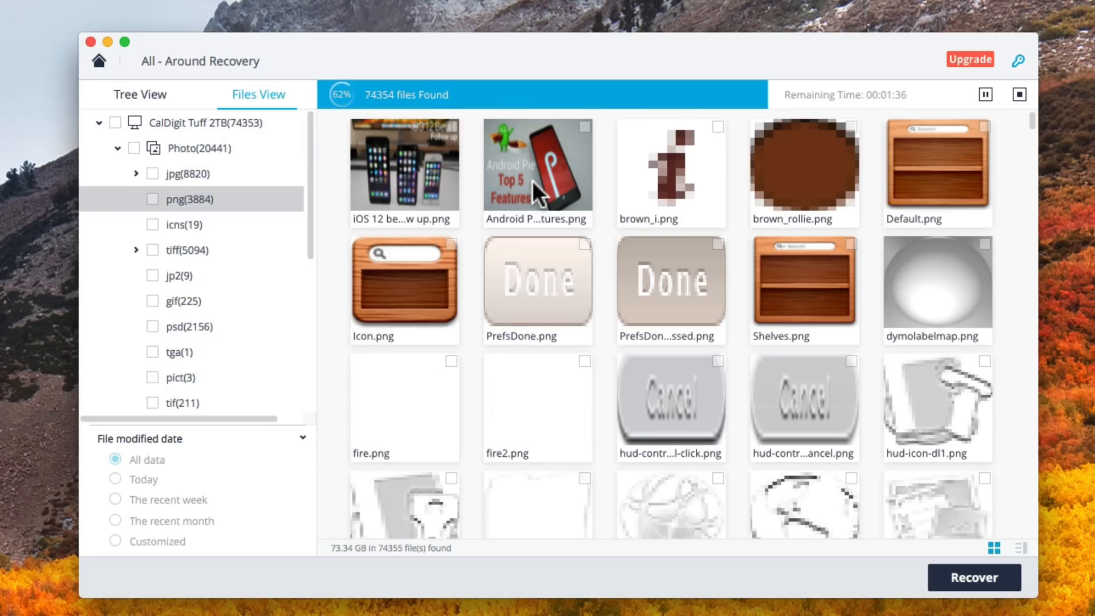
{"action": "mouse_move", "coordinate": [611, 189]}
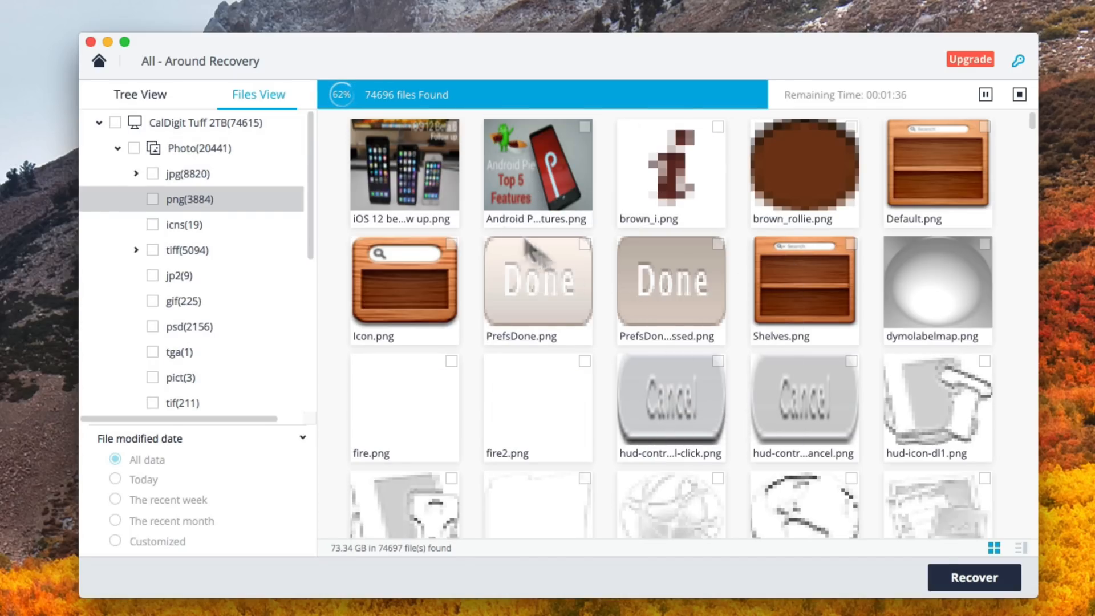
{"action": "left_click", "coordinate": [404, 171]}
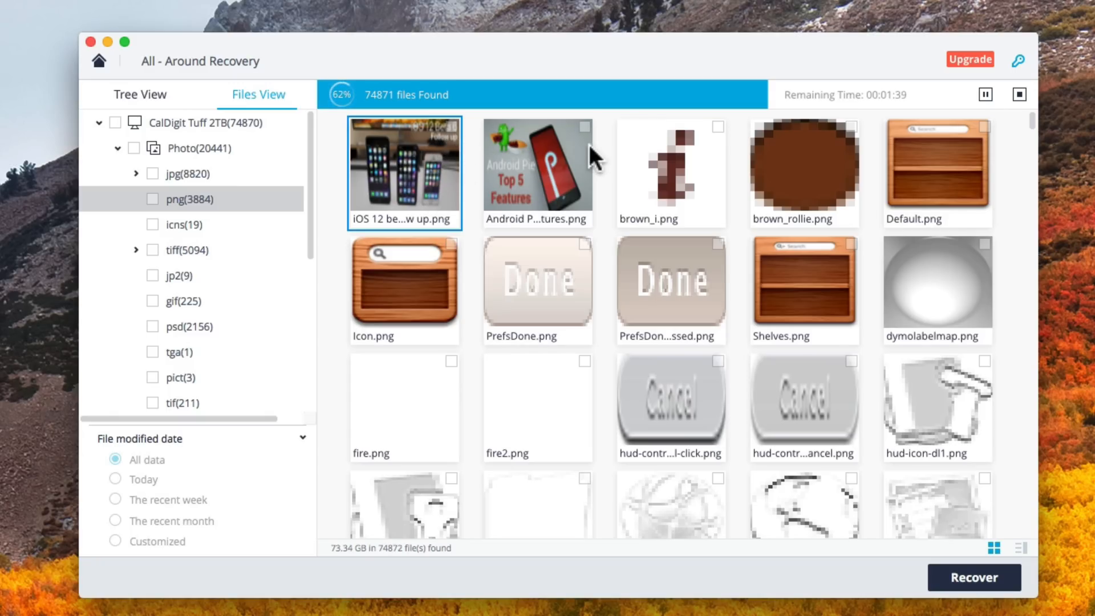
{"action": "left_click", "coordinate": [538, 171]}
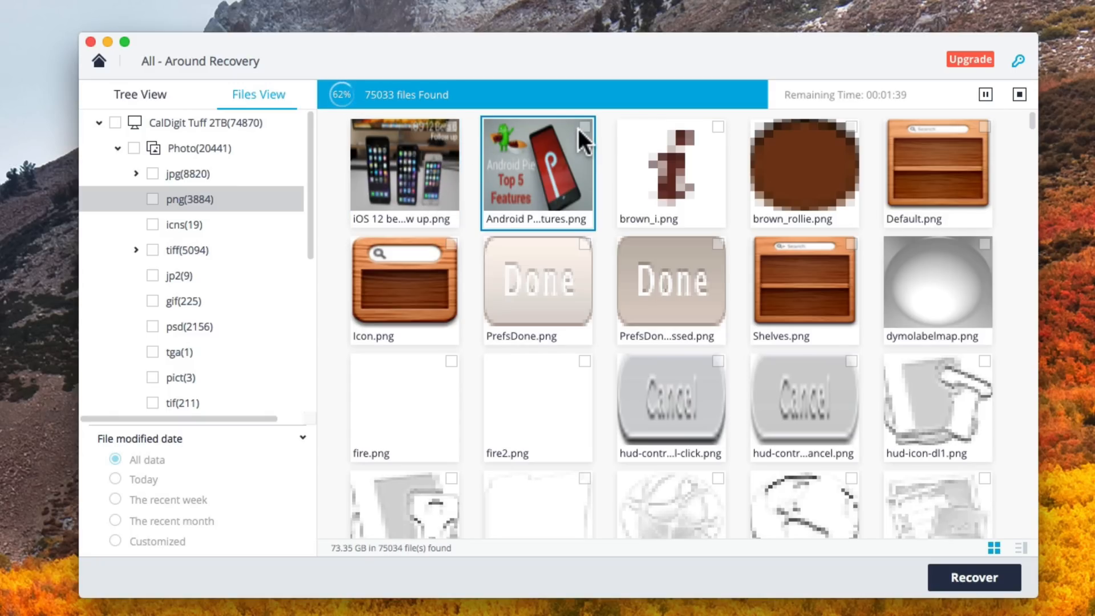
{"action": "mouse_move", "coordinate": [454, 140]}
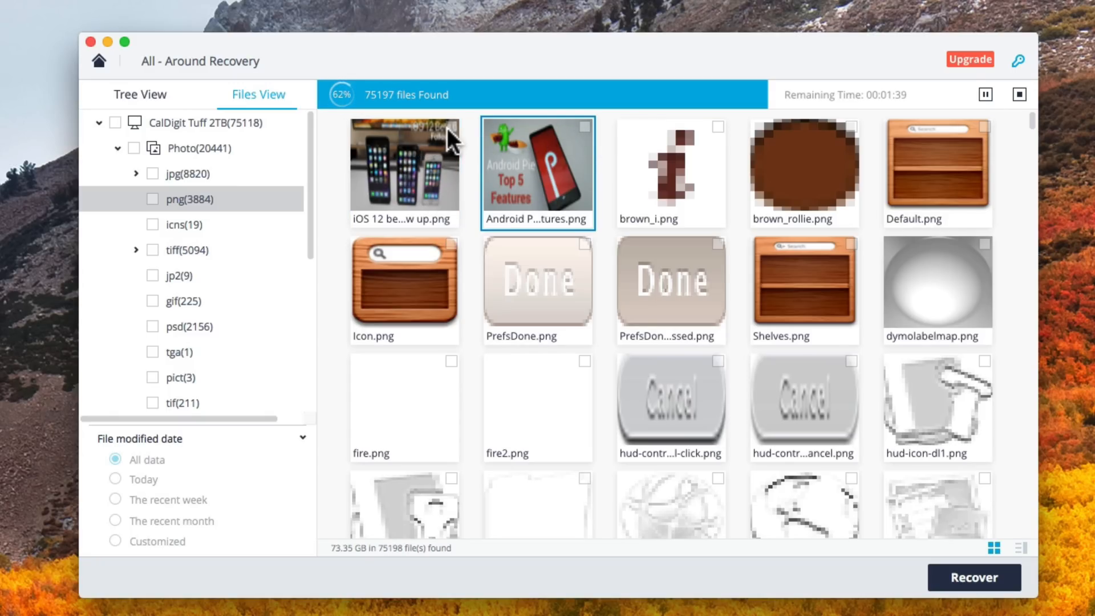
{"action": "left_click", "coordinate": [404, 171]}
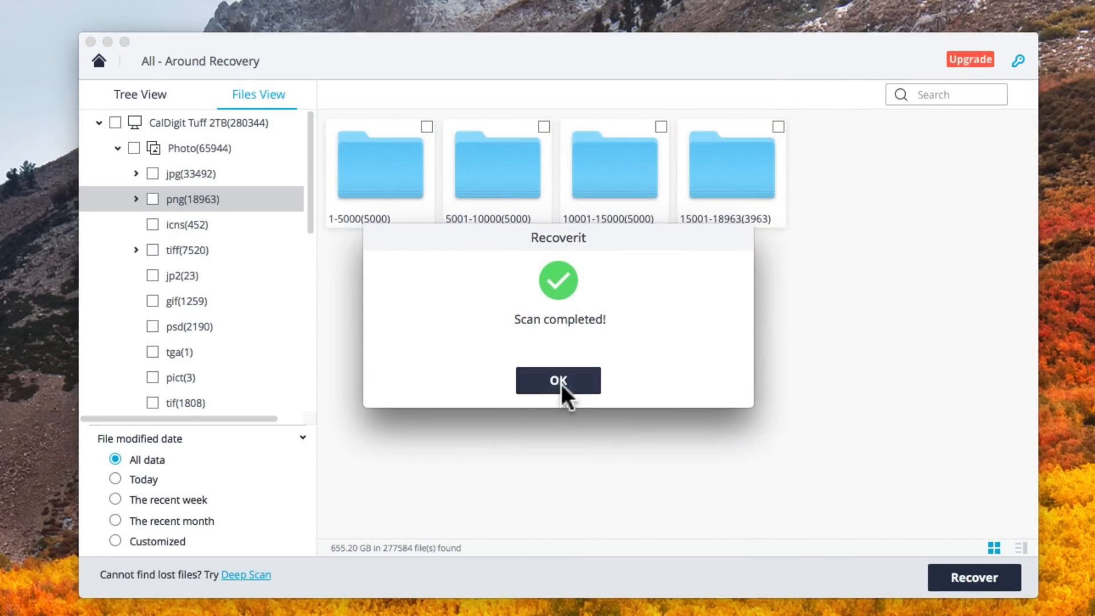
Step: Dismiss the scan notice, show the first 5000 PNGs, tick the iPhone and Android Pie images, and start recovery
{"action": "left_click", "coordinate": [557, 380]}
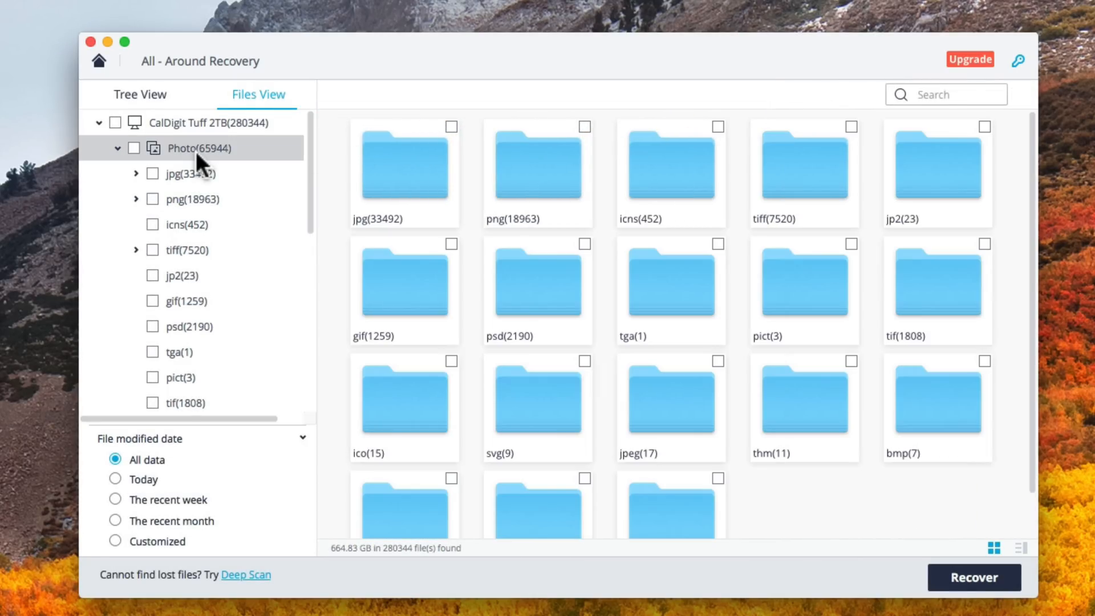
{"action": "mouse_move", "coordinate": [221, 150]}
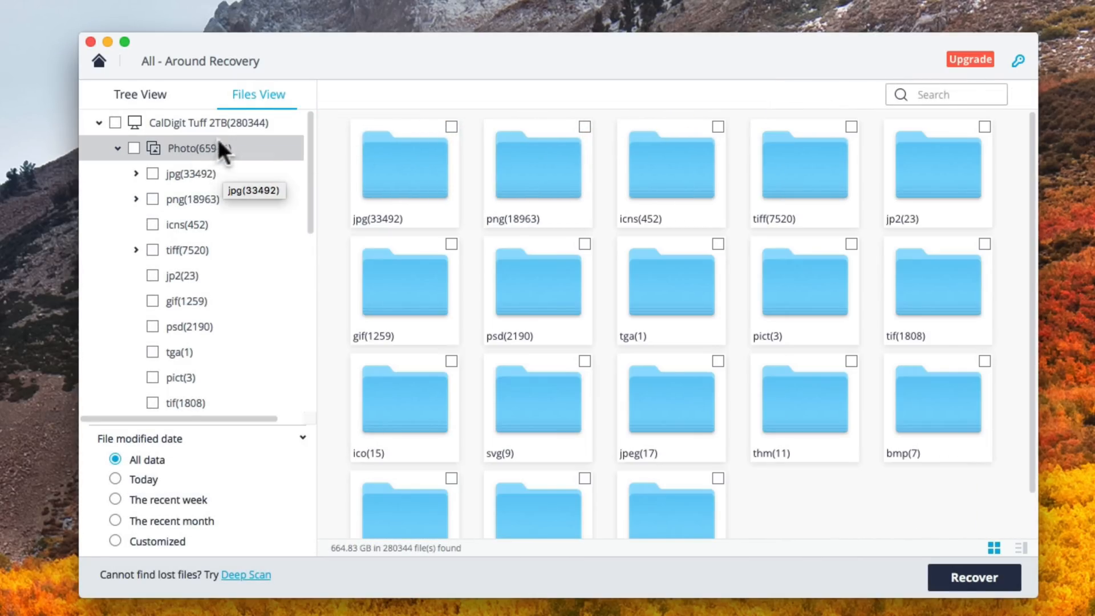
{"action": "left_click", "coordinate": [118, 147]}
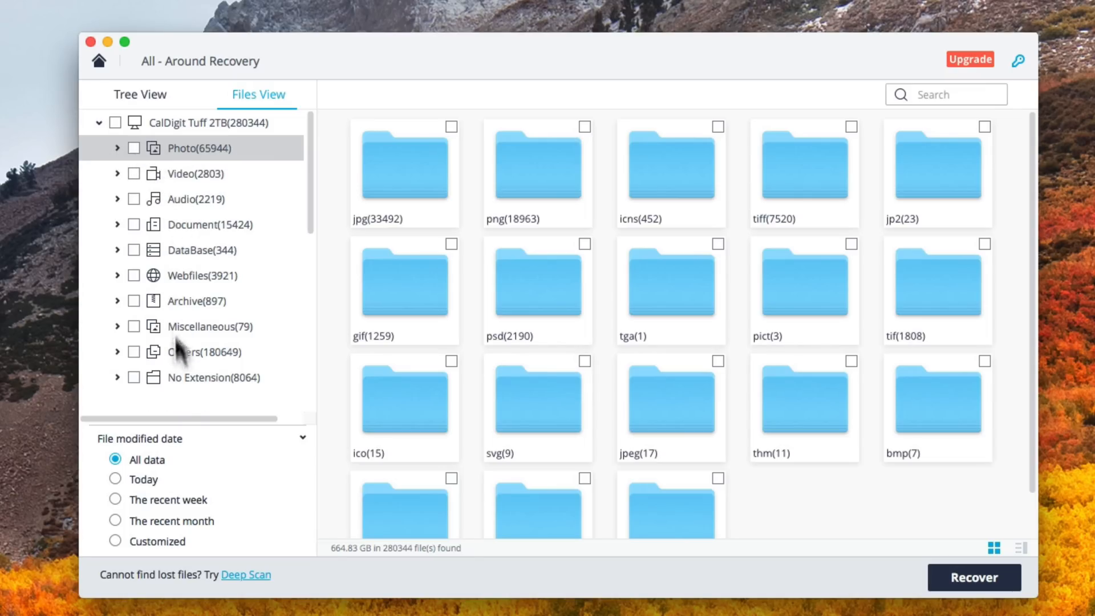
{"action": "mouse_move", "coordinate": [119, 155]}
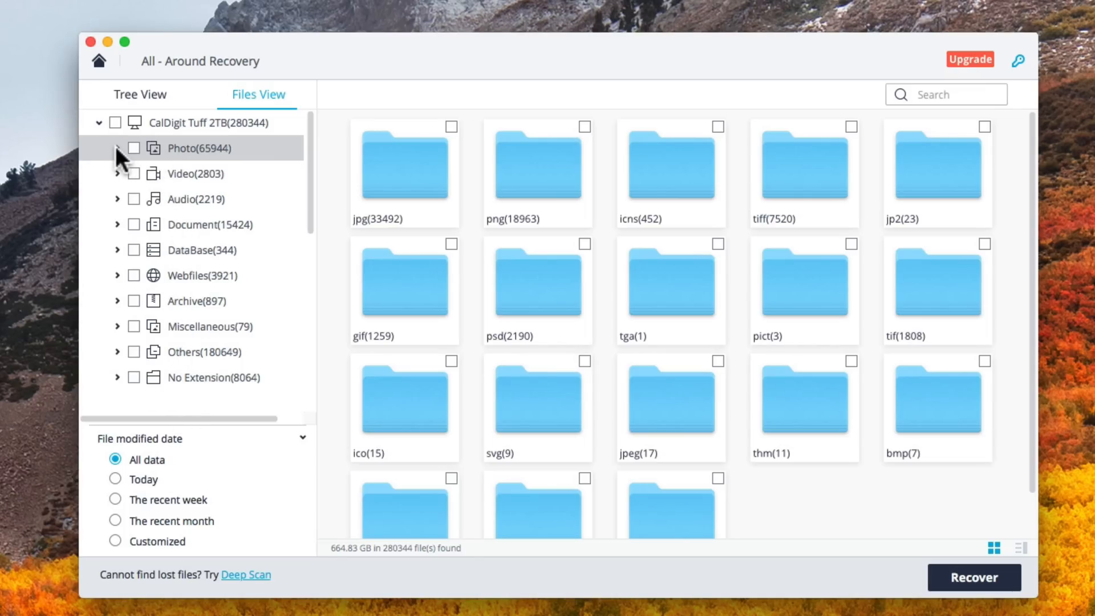
{"action": "left_click", "coordinate": [119, 147]}
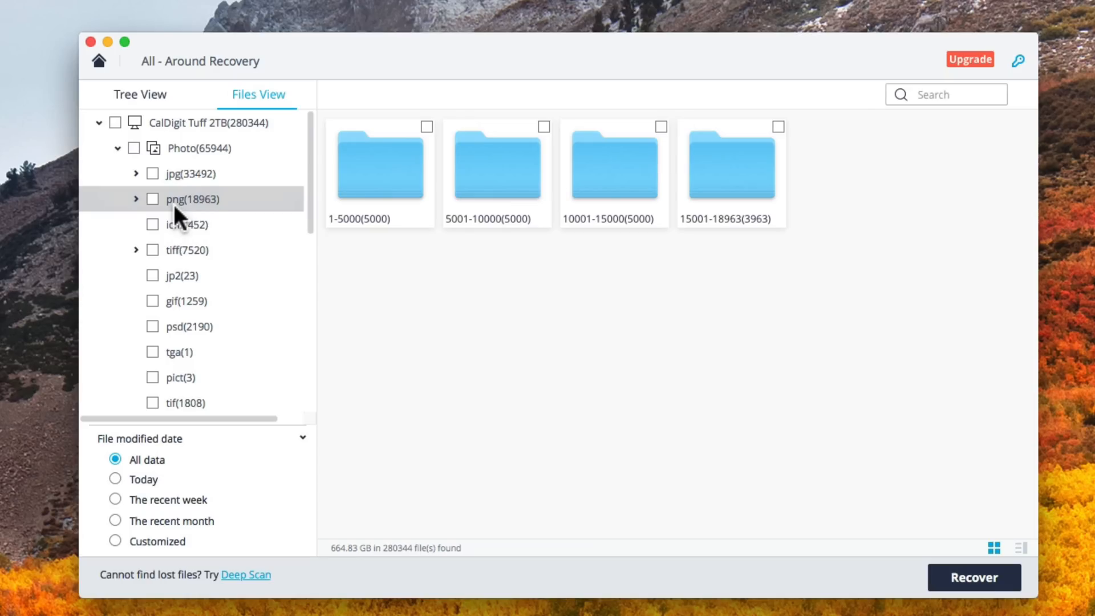
{"action": "left_click", "coordinate": [137, 198]}
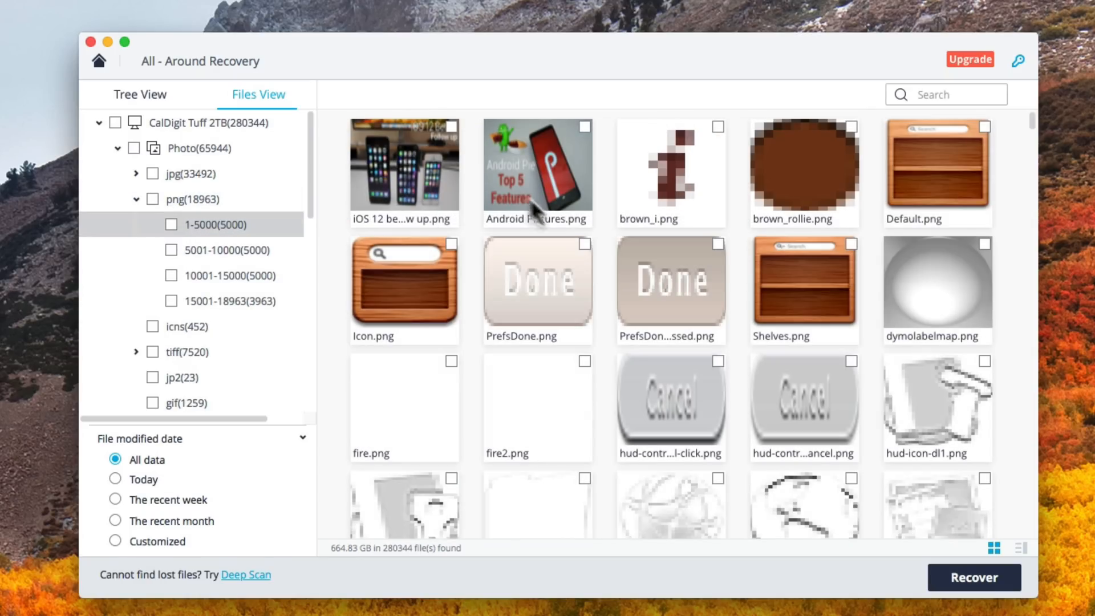
{"action": "mouse_move", "coordinate": [455, 141]}
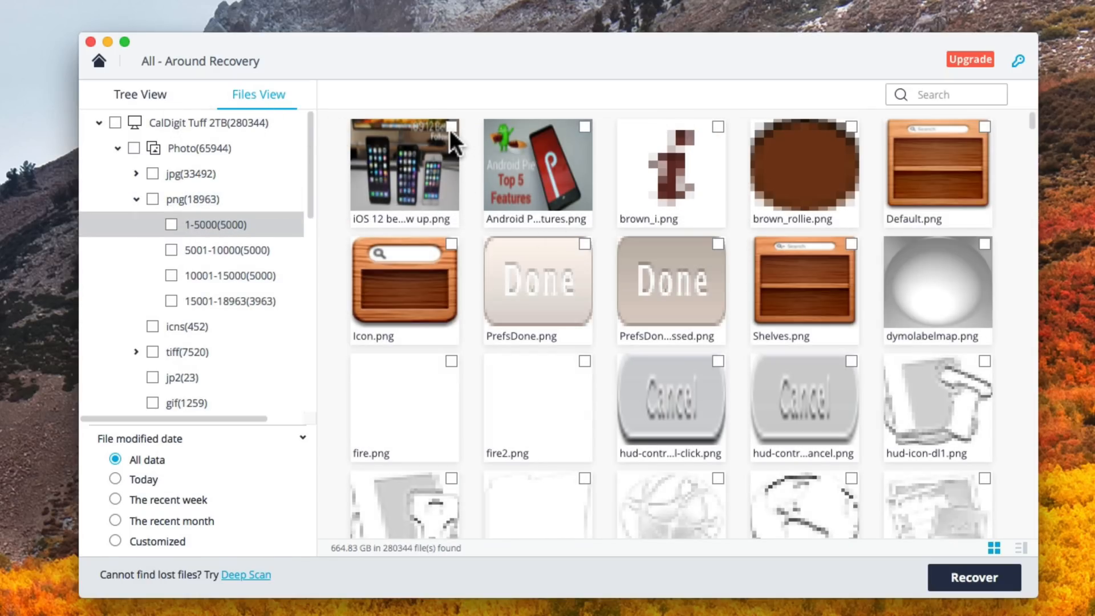
{"action": "left_click", "coordinate": [451, 127]}
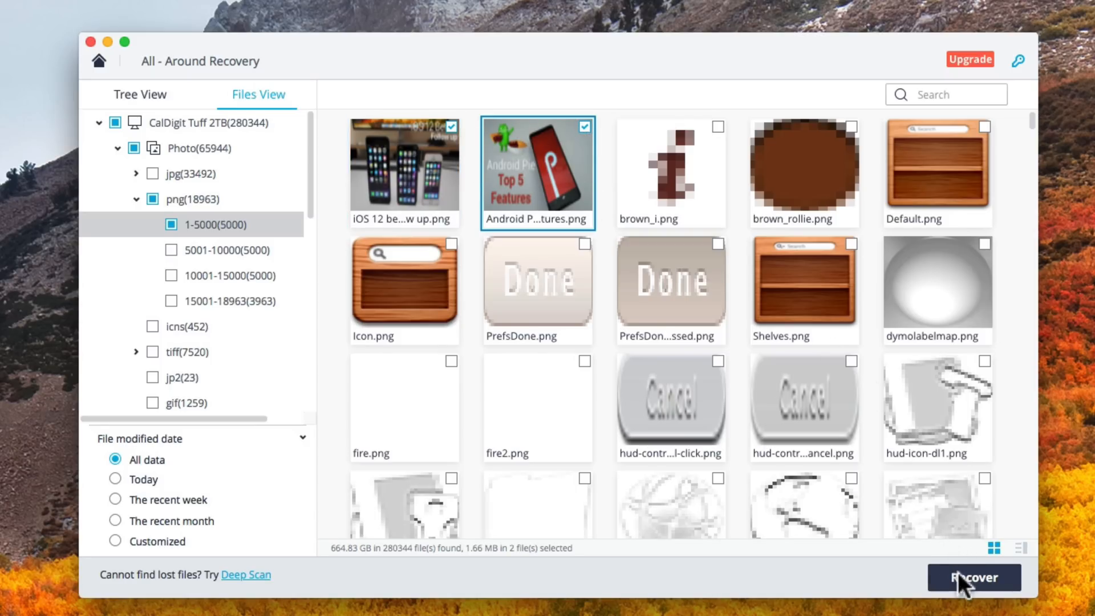
{"action": "left_click", "coordinate": [973, 577]}
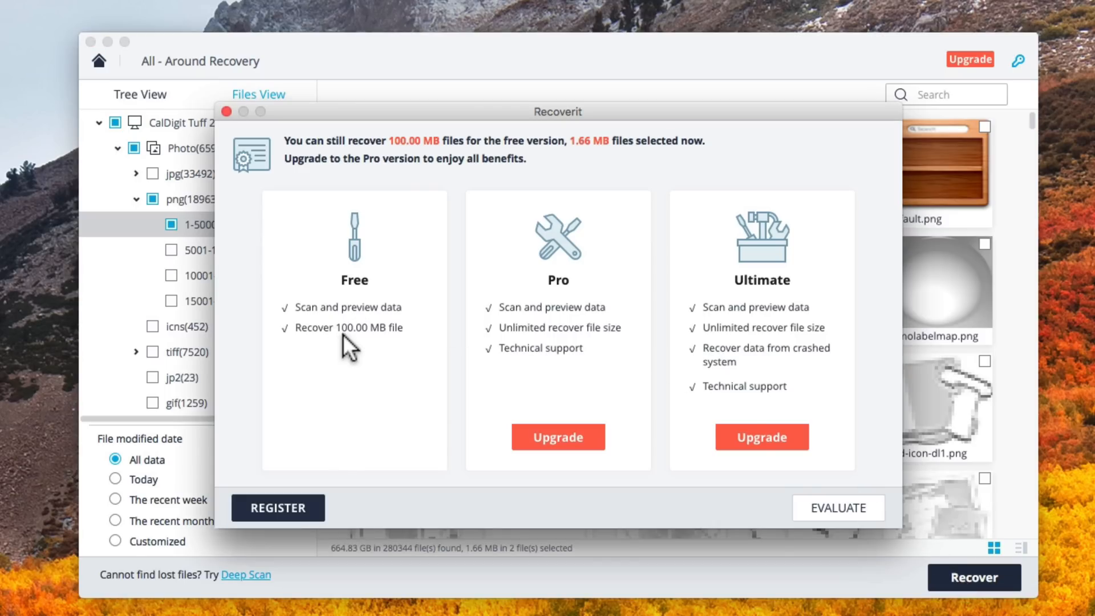
{"action": "mouse_move", "coordinate": [838, 508]}
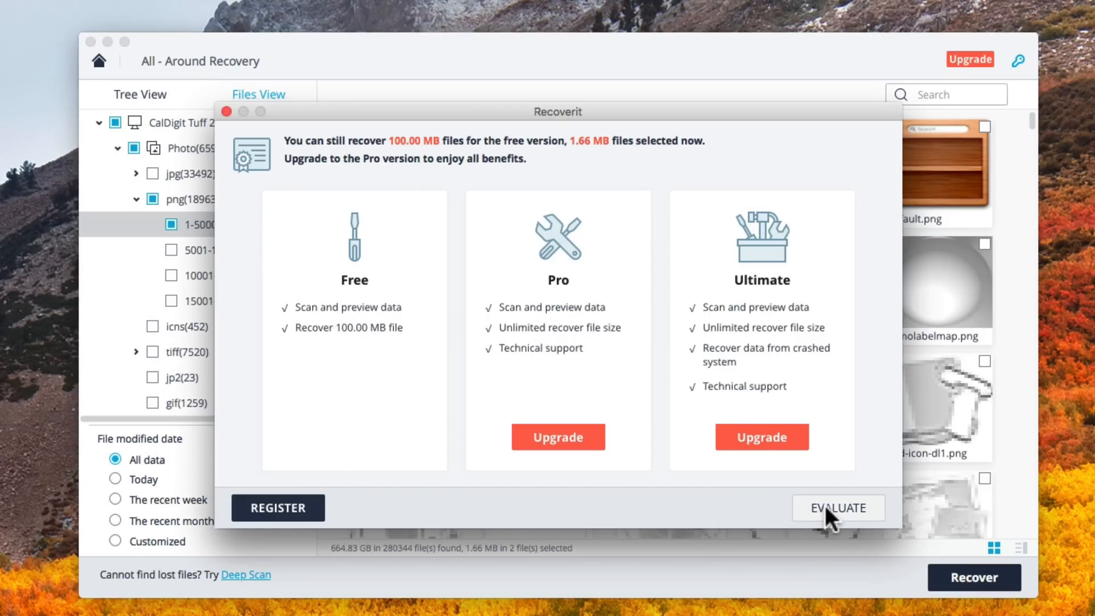
{"action": "mouse_move", "coordinate": [809, 424]}
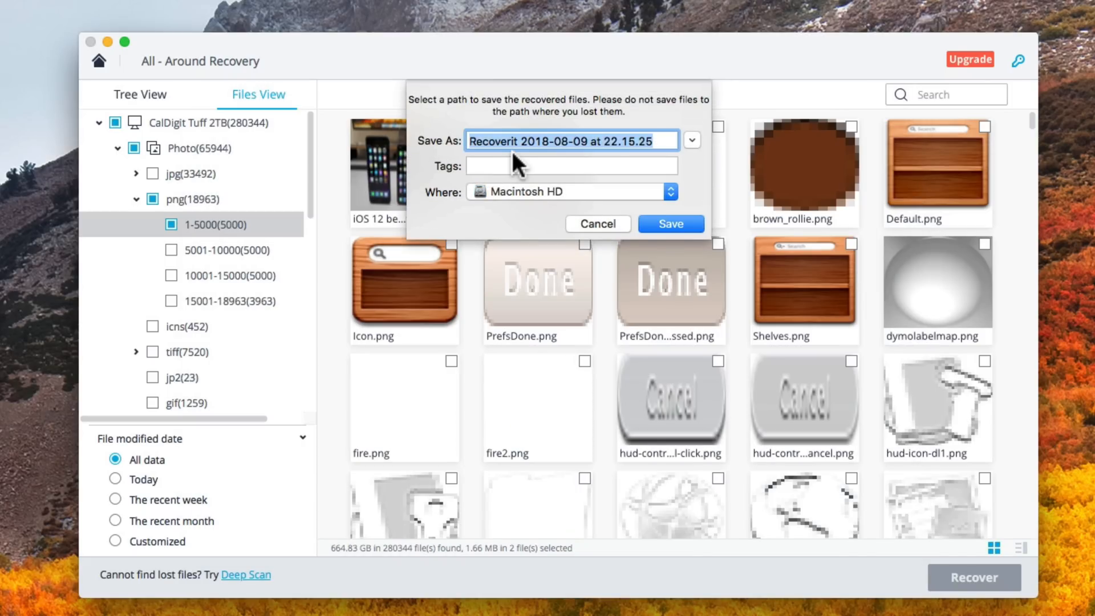
{"action": "mouse_move", "coordinate": [693, 152]}
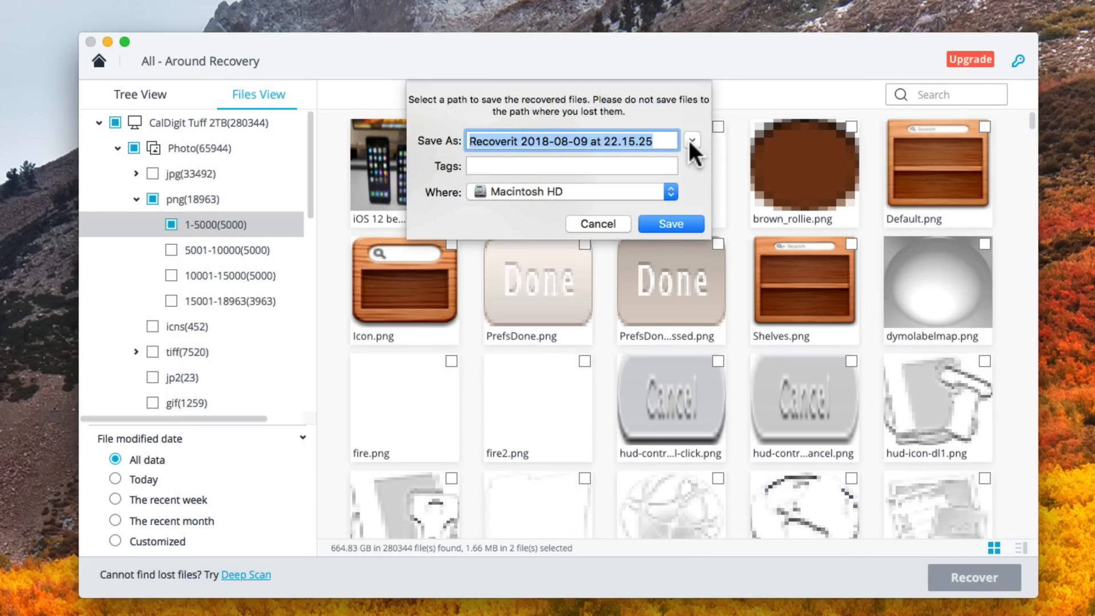
Step: Save the recovered images to the top level of the CalDigit Tuff 2TB drive
{"action": "left_click", "coordinate": [691, 141]}
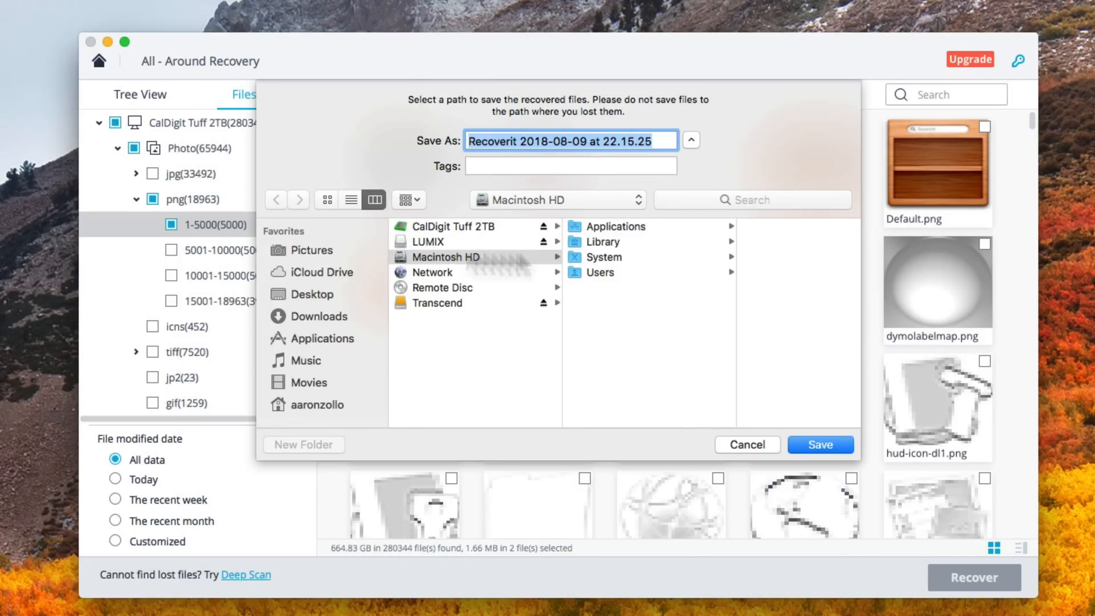
{"action": "left_click", "coordinate": [445, 256]}
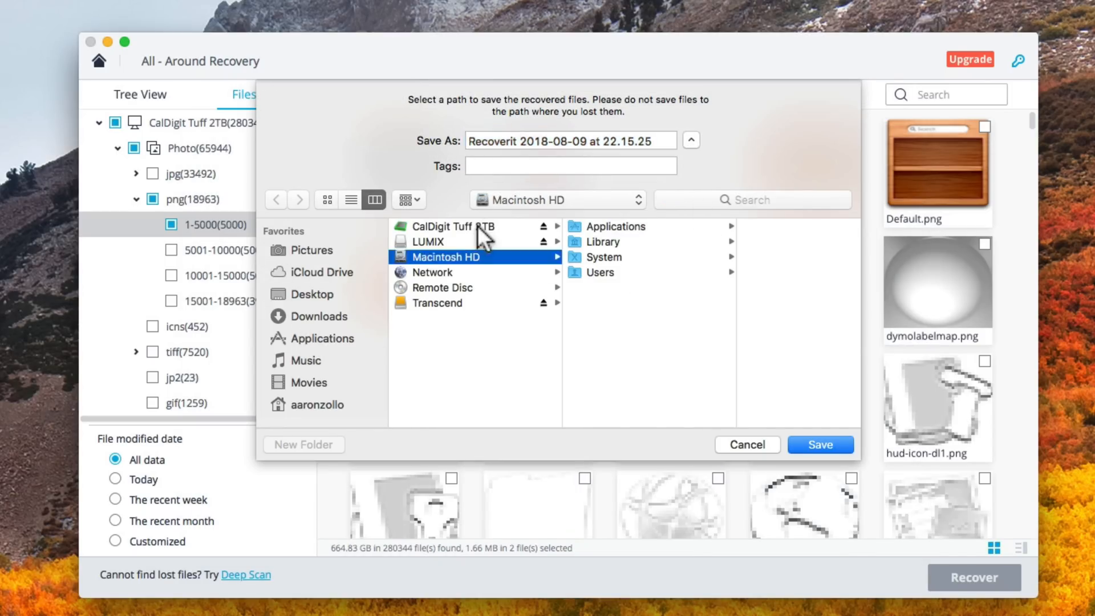
{"action": "left_click", "coordinate": [576, 257]}
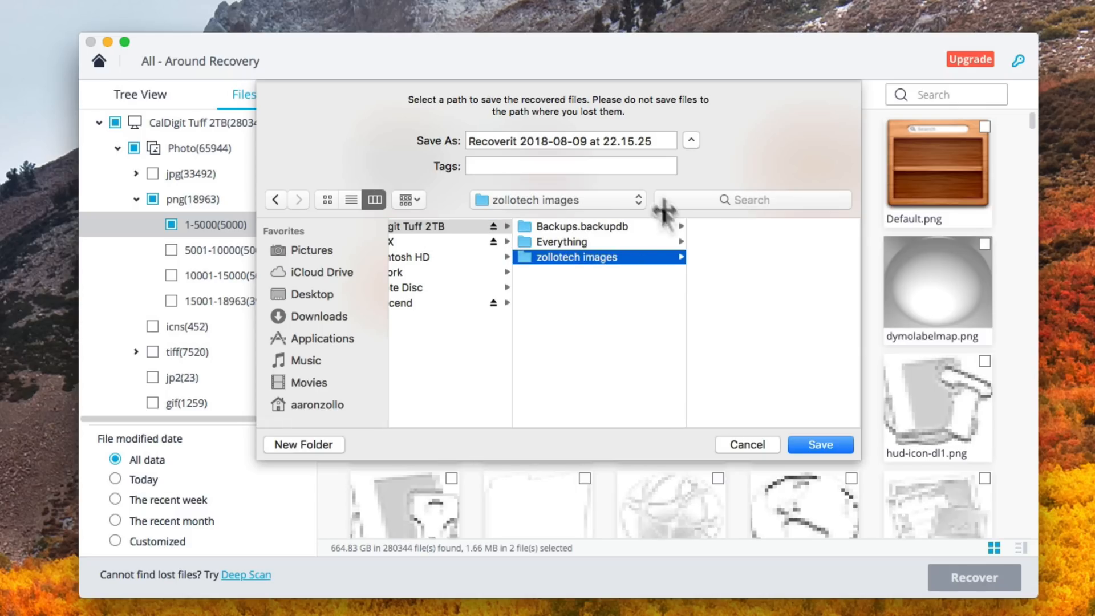
{"action": "left_click", "coordinate": [820, 445]}
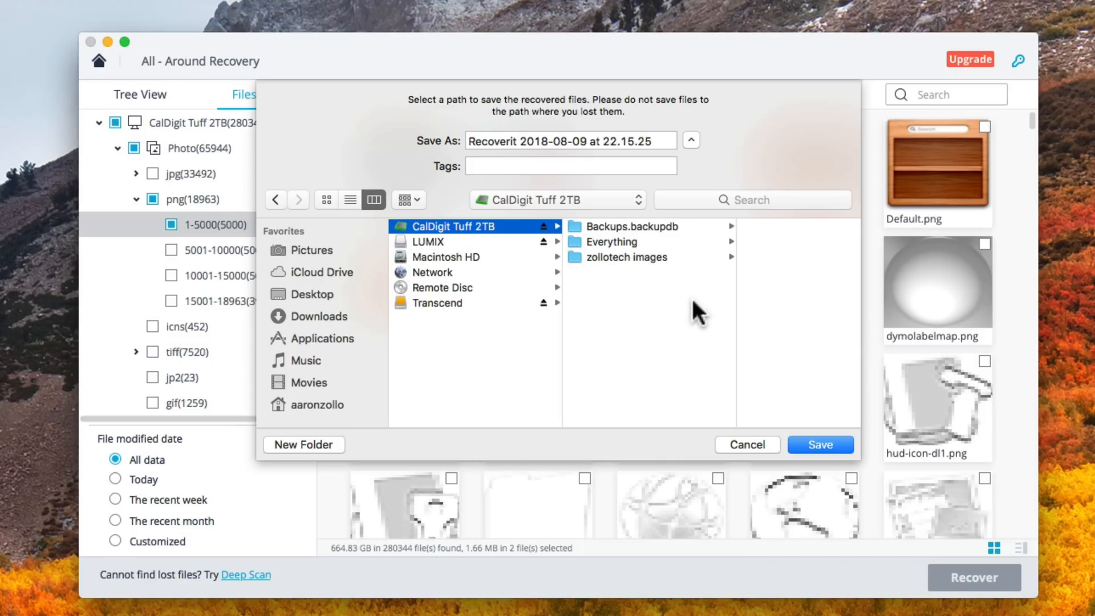
{"action": "left_click", "coordinate": [819, 445]}
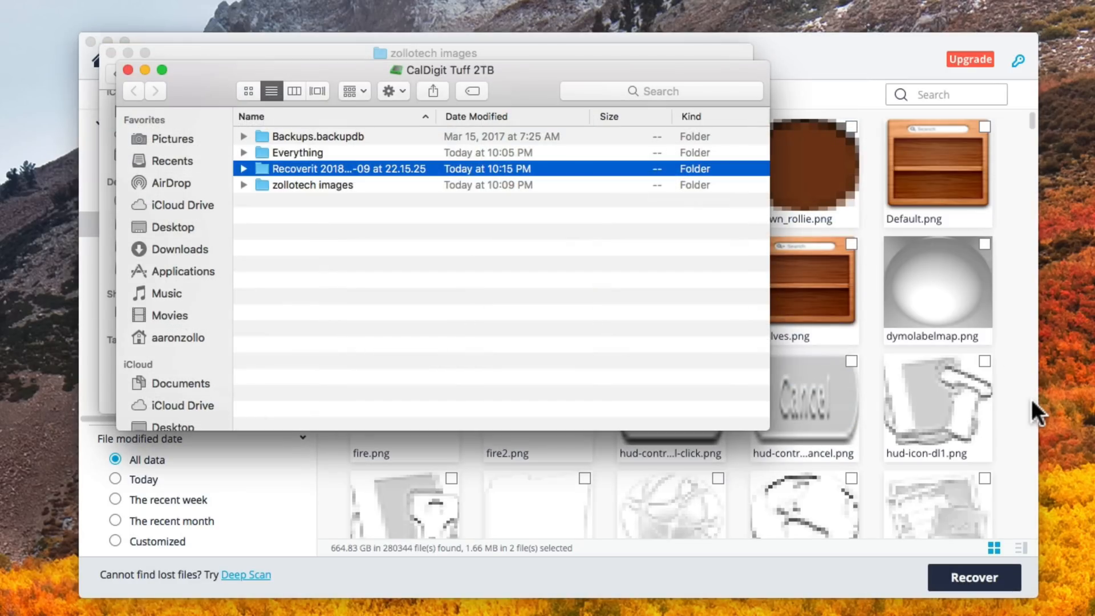
{"action": "mouse_move", "coordinate": [356, 174]}
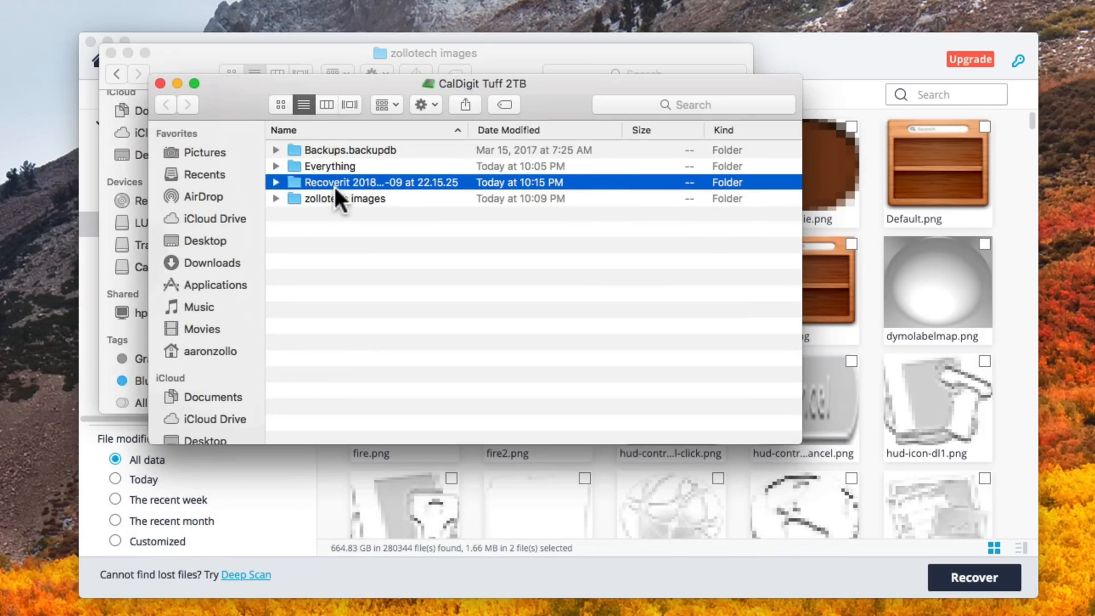
Step: Open the new Recoverit folder to view the restored PNGs, then close the Finder window
{"action": "double_click", "coordinate": [353, 182]}
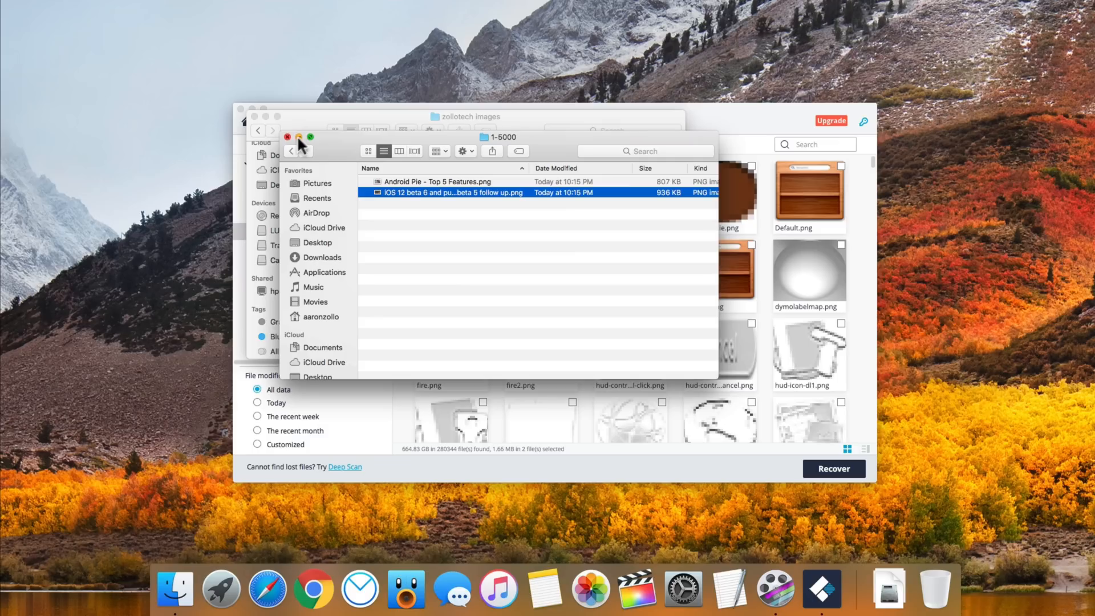
{"action": "left_click", "coordinate": [286, 136]}
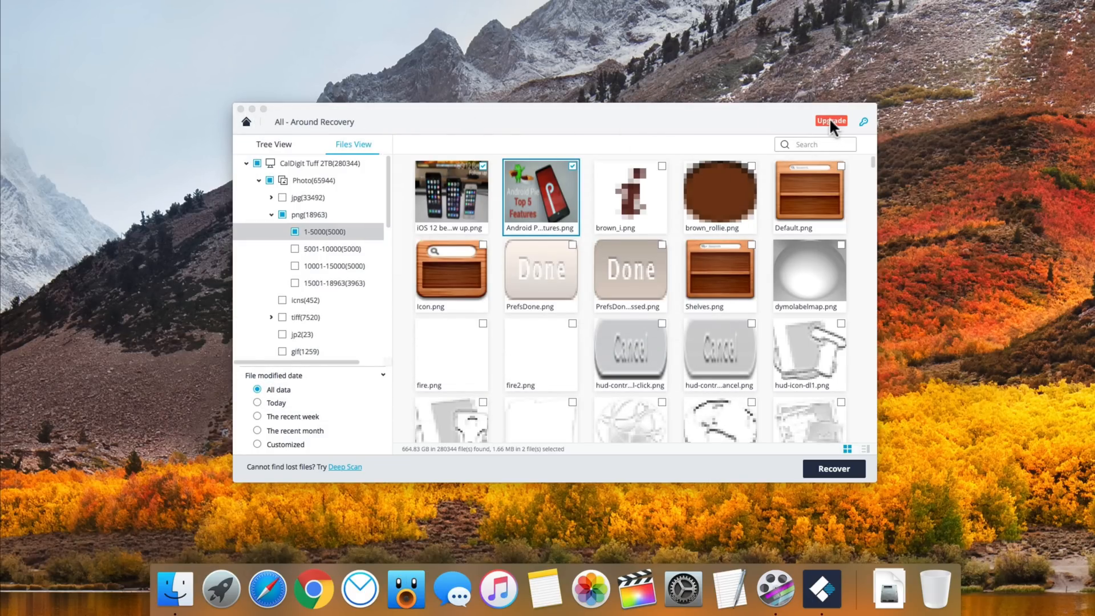
Step: Open the Upgrade panel comparing Free, Pro and Ultimate editions
{"action": "left_click", "coordinate": [831, 121]}
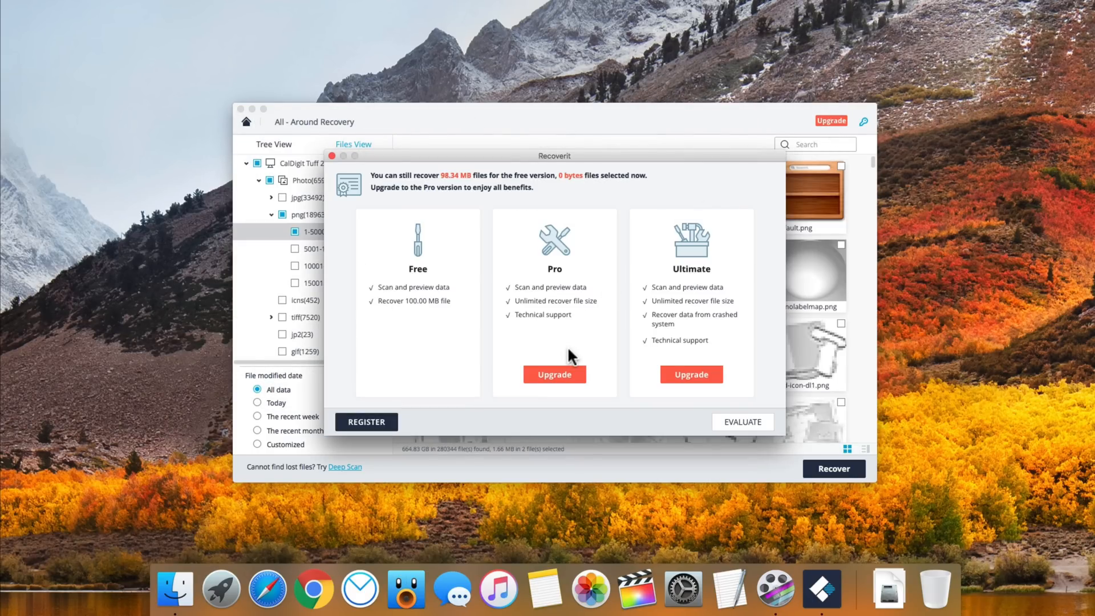
{"action": "mouse_move", "coordinate": [732, 331]}
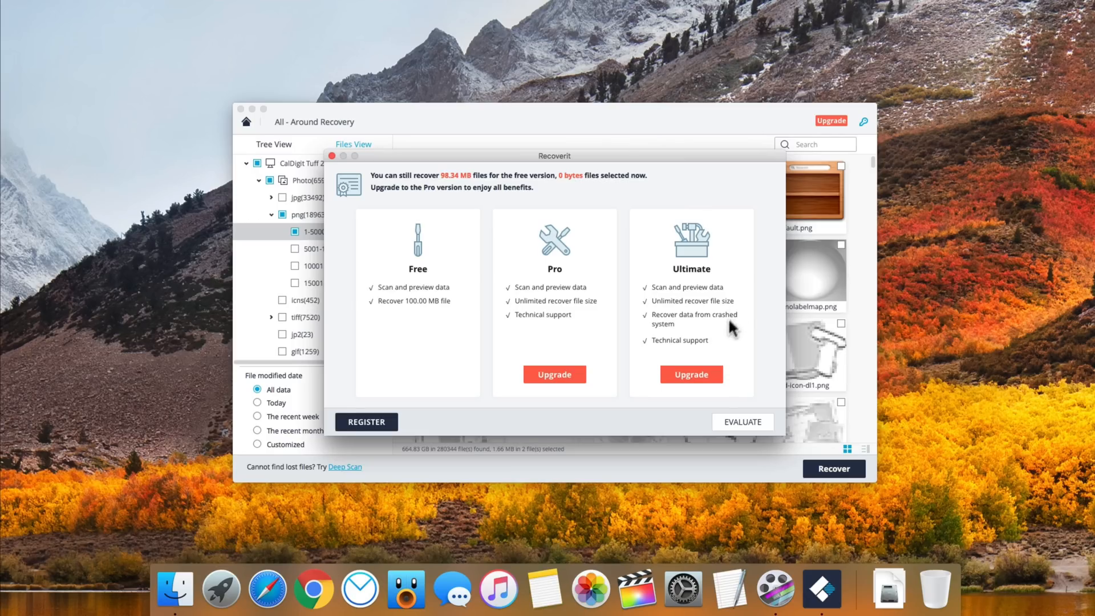
{"action": "mouse_move", "coordinate": [669, 357]}
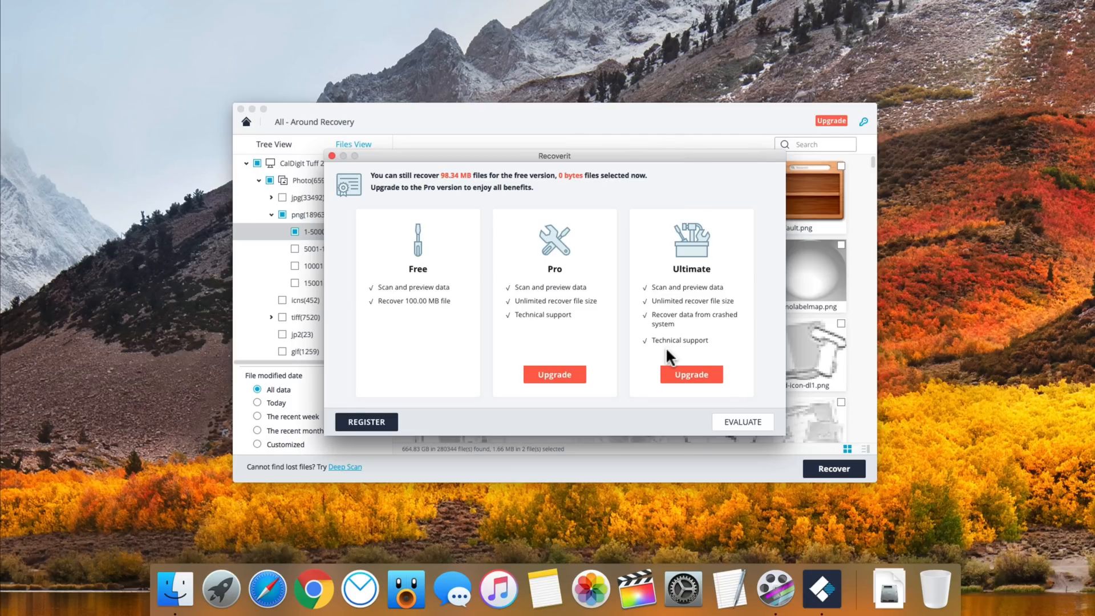
Step: Close the upgrade panel to return to the eight recovery modes
{"action": "left_click", "coordinate": [332, 155]}
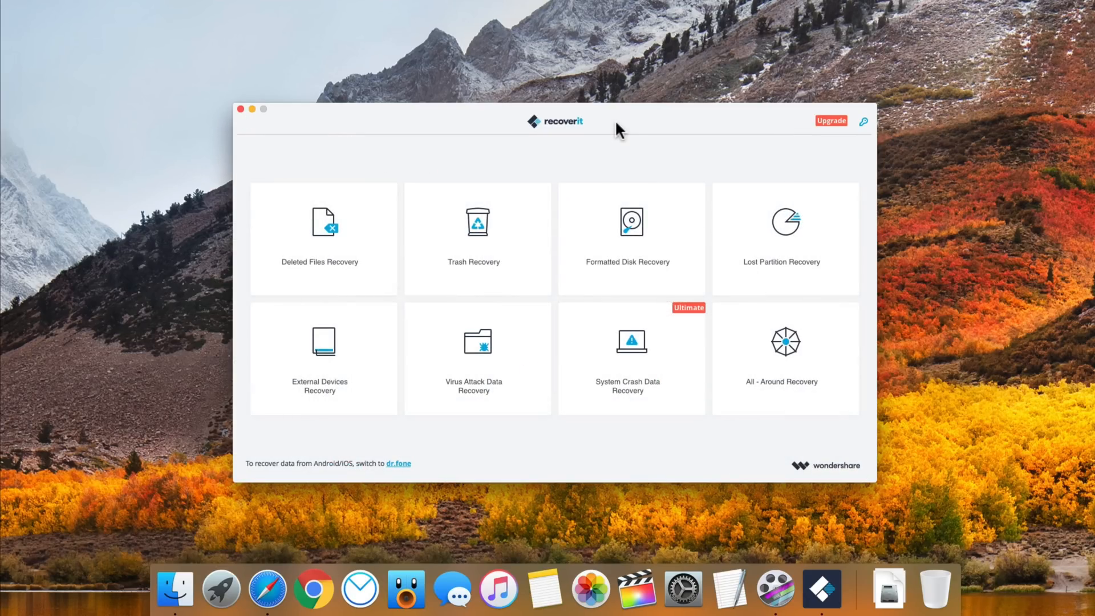
{"action": "mouse_move", "coordinate": [542, 164]}
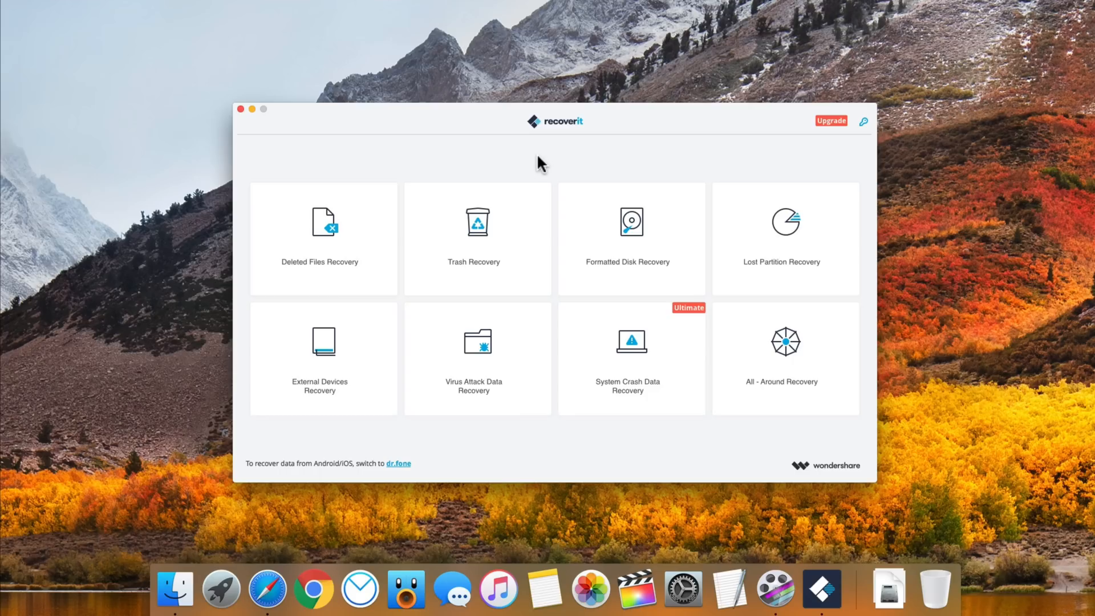
{"action": "mouse_move", "coordinate": [404, 301]}
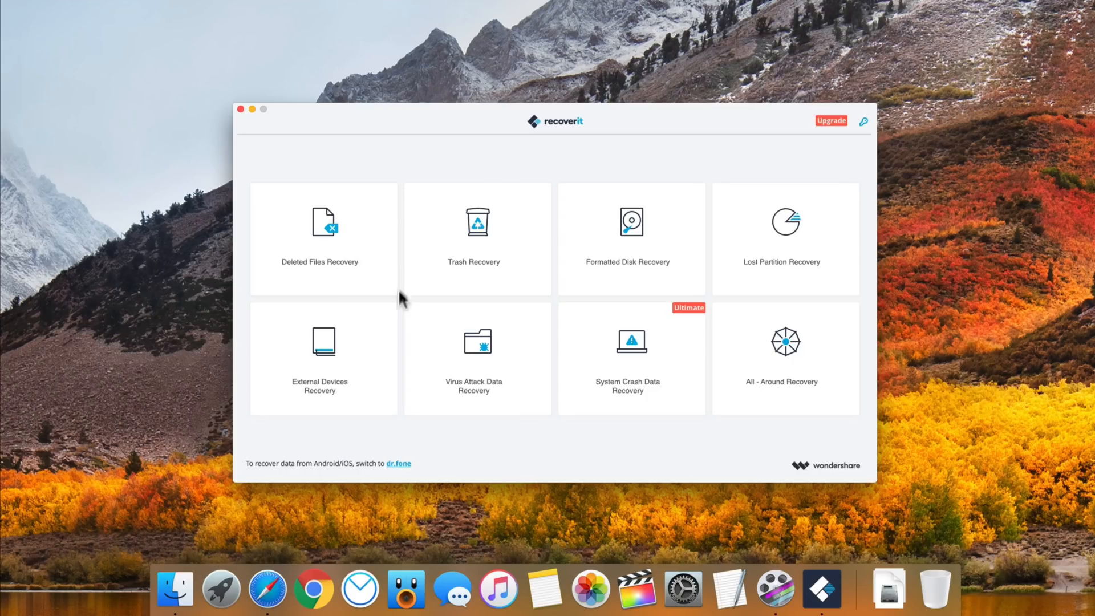
{"action": "mouse_move", "coordinate": [407, 309]}
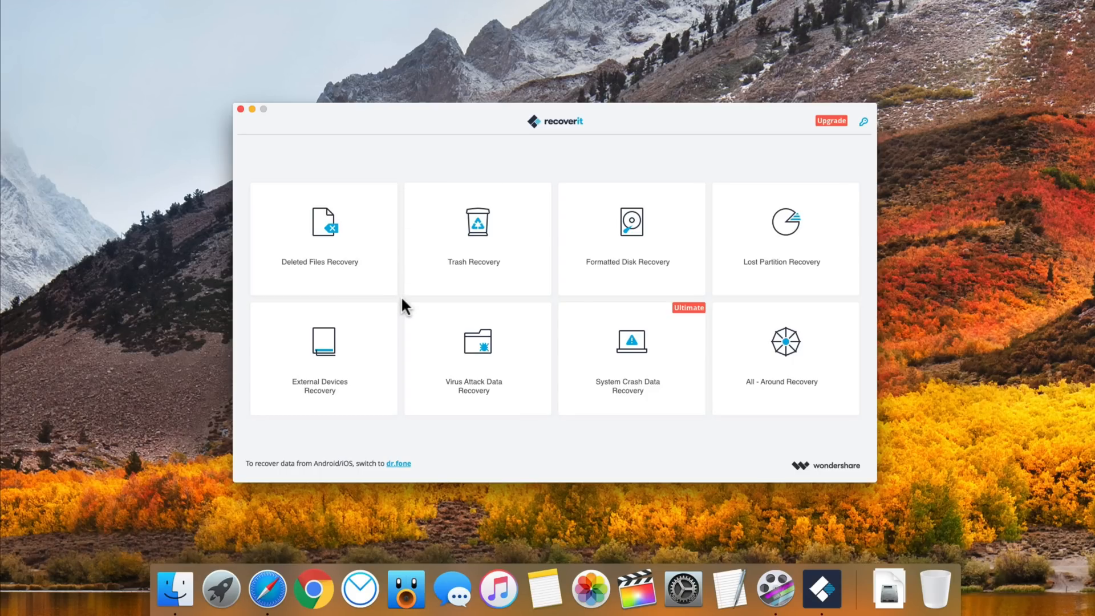
{"action": "mouse_move", "coordinate": [629, 349]}
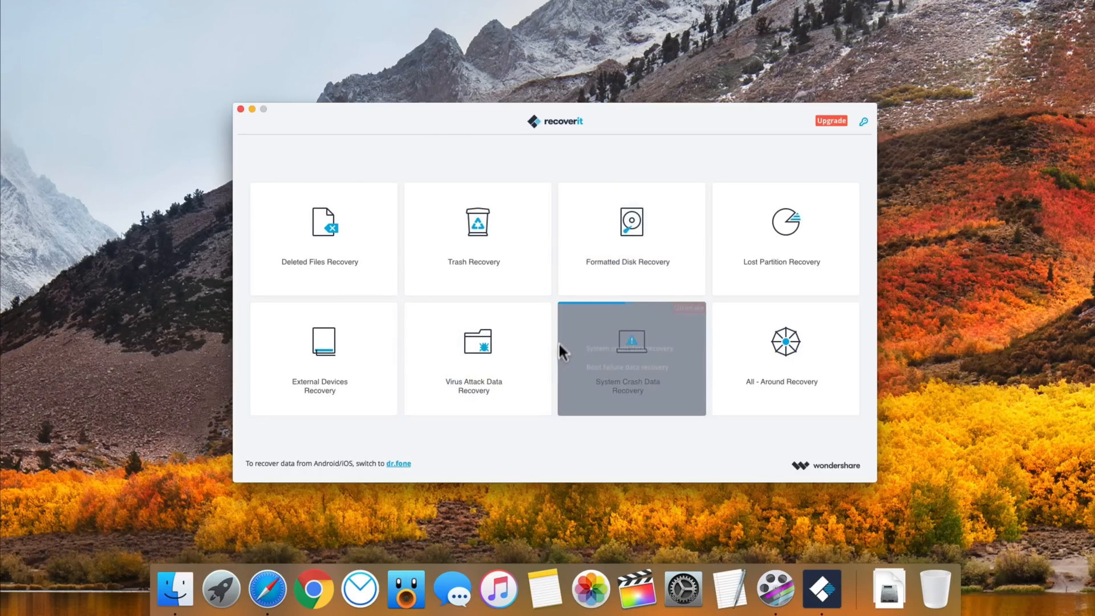
{"action": "mouse_move", "coordinate": [777, 194]}
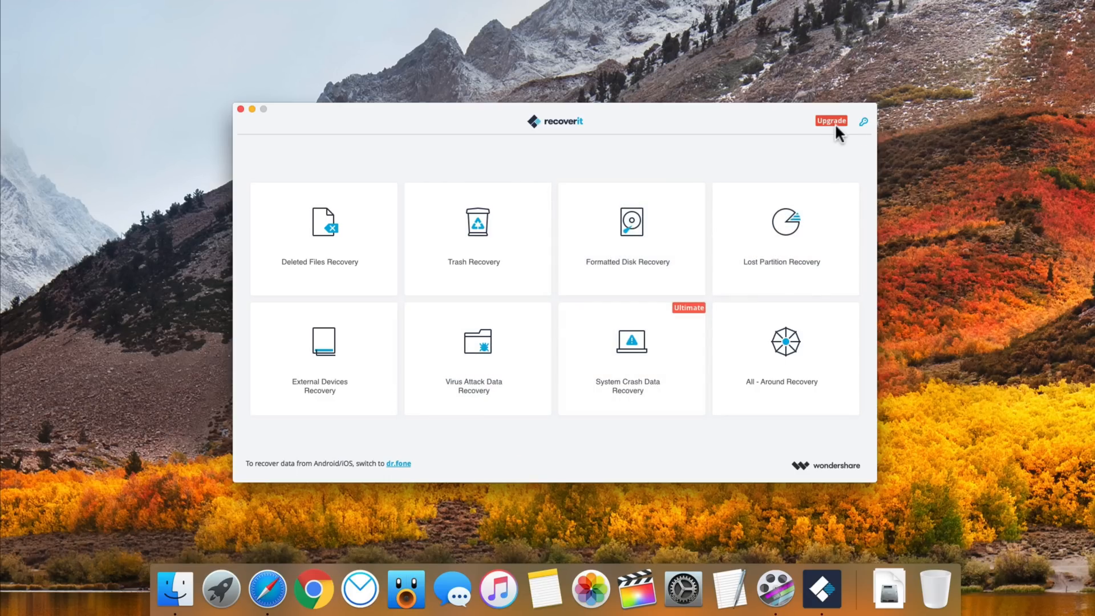
{"action": "mouse_move", "coordinate": [604, 181]}
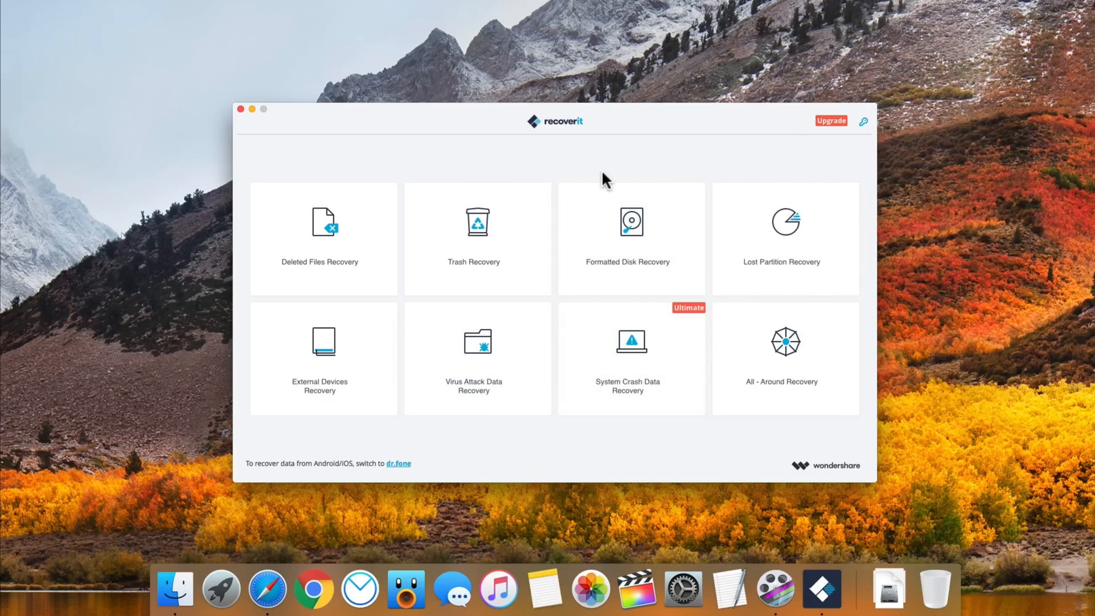